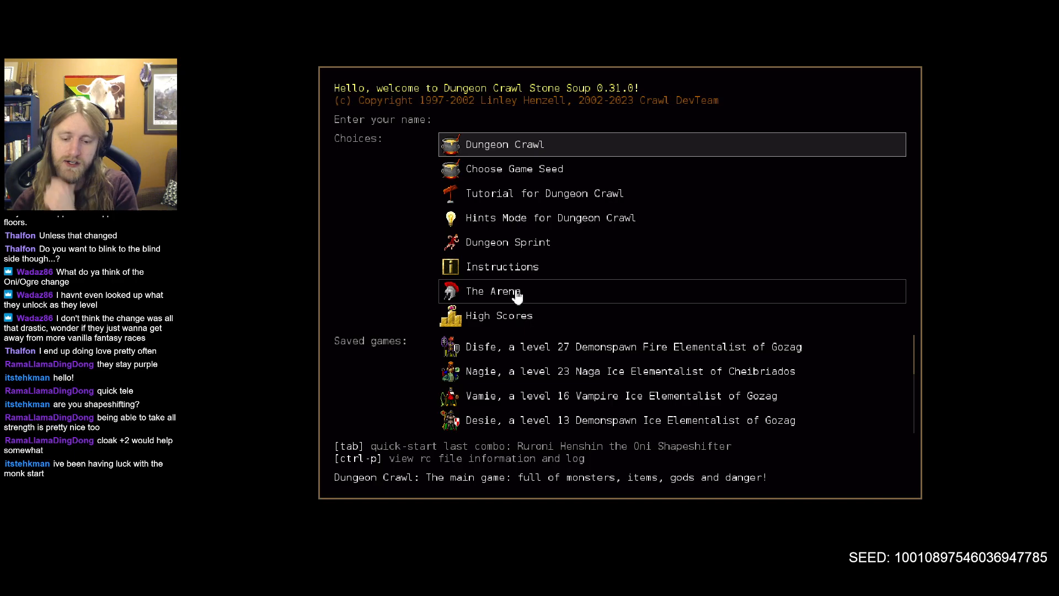
Choose Dungeon Crawl on the title screen to begin a new game.
left_click(504, 144)
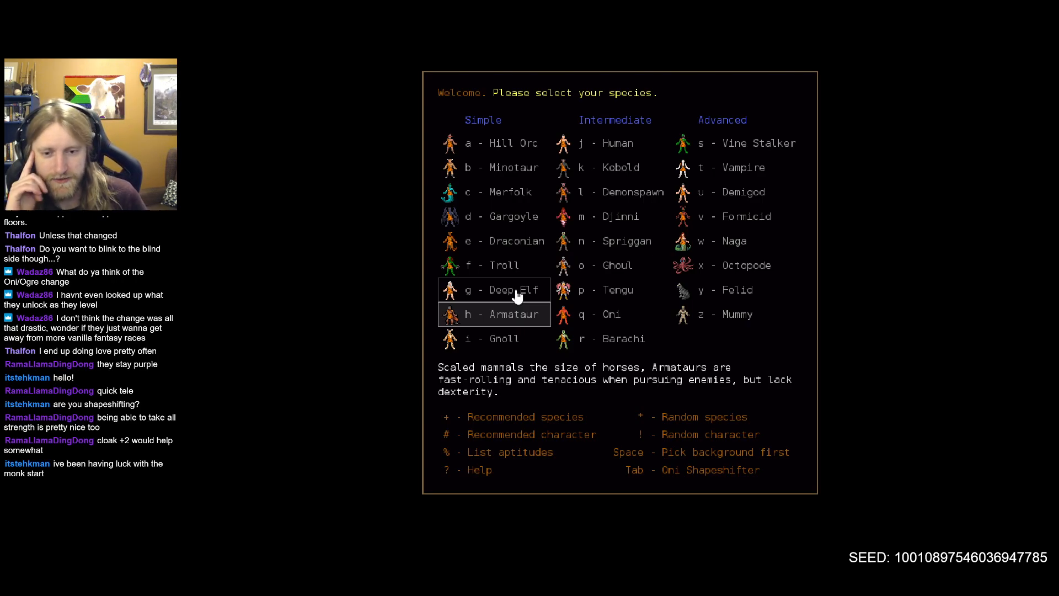
Read the Oni, Mummy, Djinni and Tengu descriptions, then pick Tengu as the species.
left_click(611, 314)
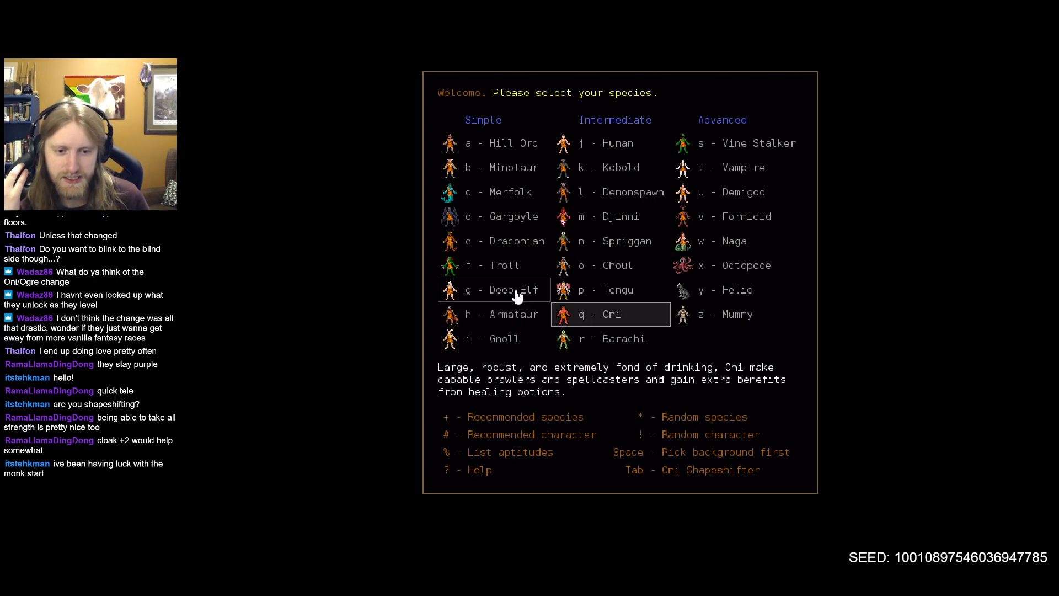
left_click(736, 314)
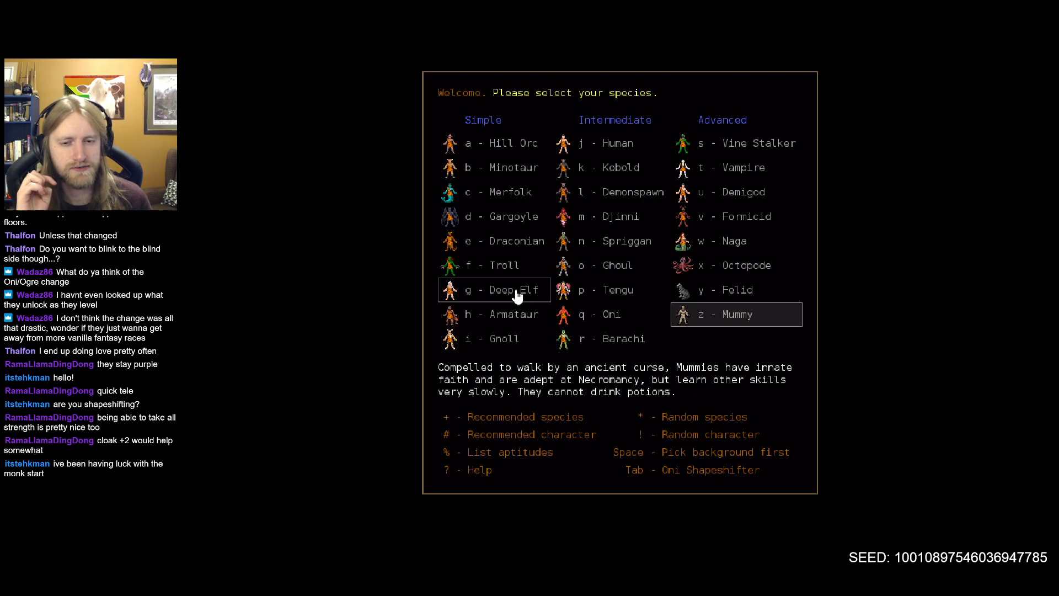
left_click(610, 217)
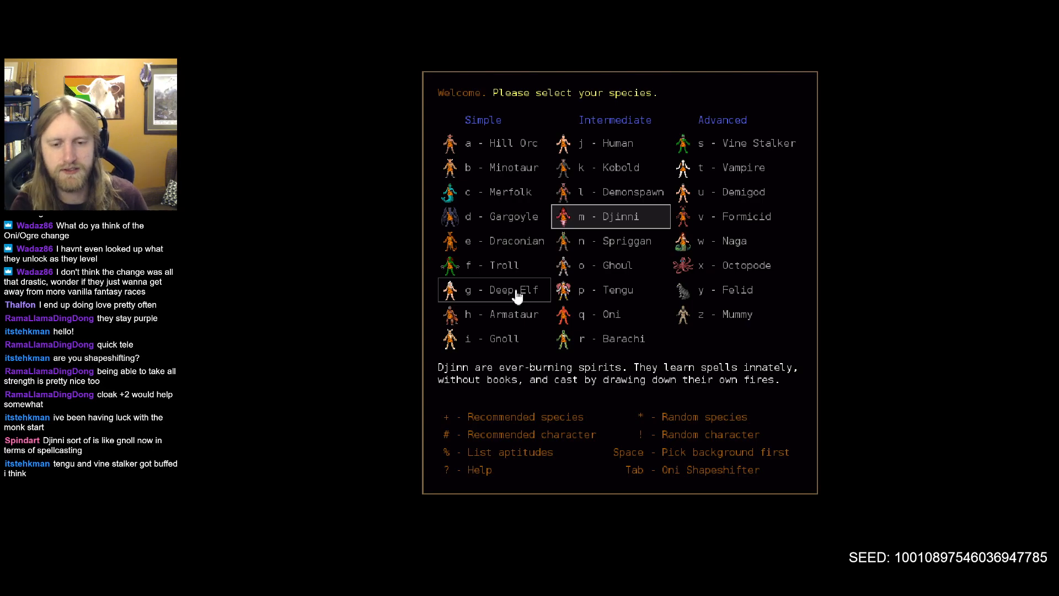
left_click(617, 289)
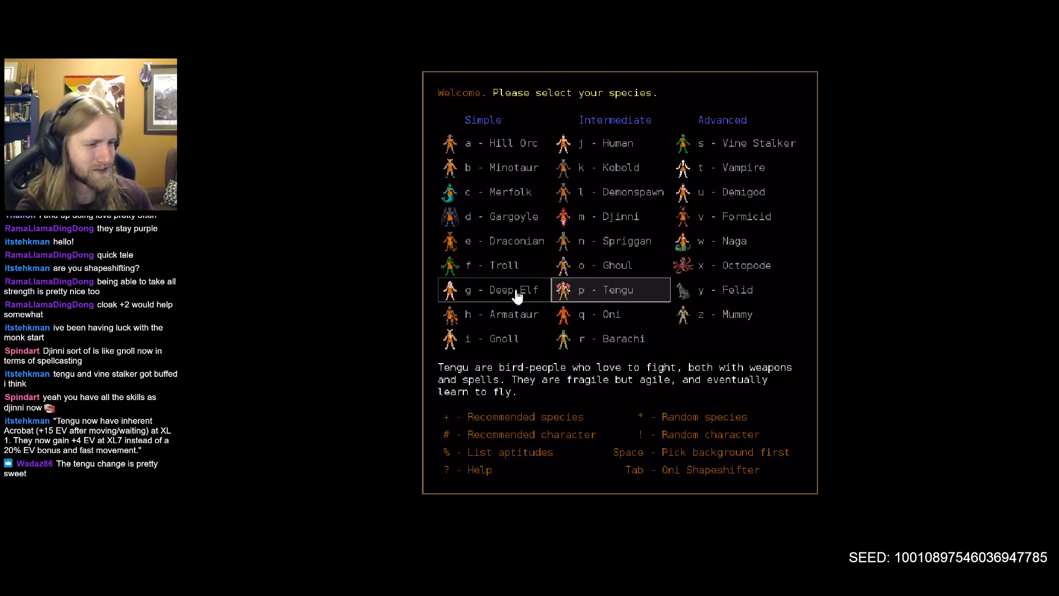
left_click(617, 290)
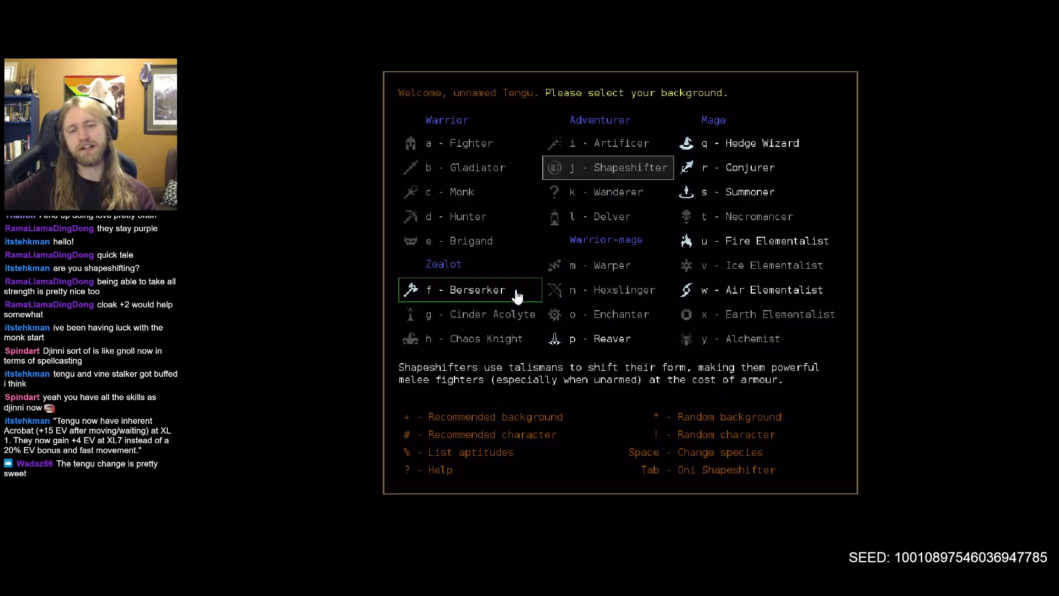
Read the Monk, Alchemist, Air Elementalist and Conjurer backgrounds, then show the aptitude table.
left_click(462, 191)
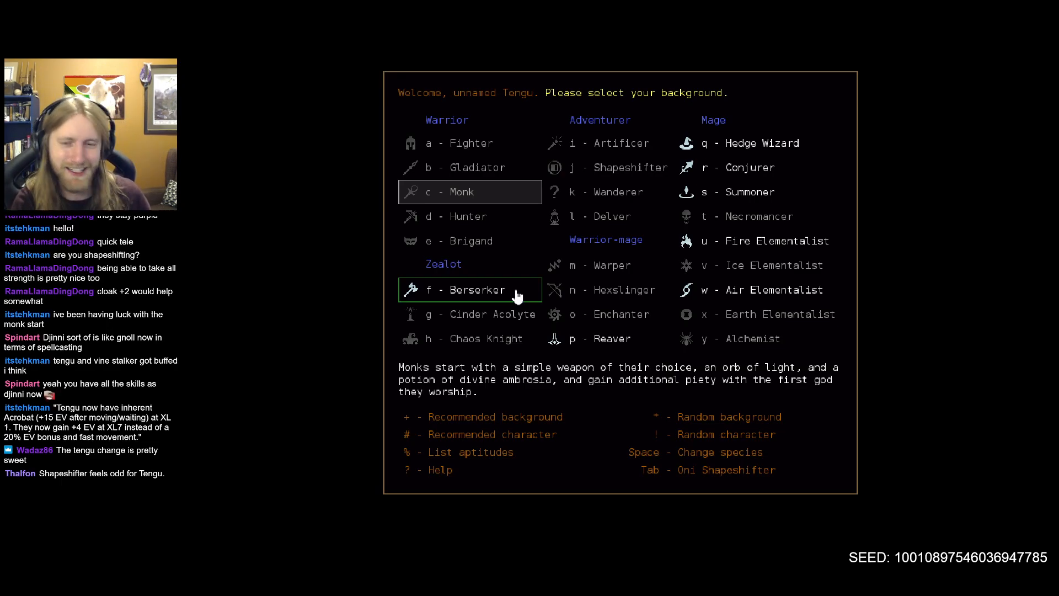
left_click(606, 166)
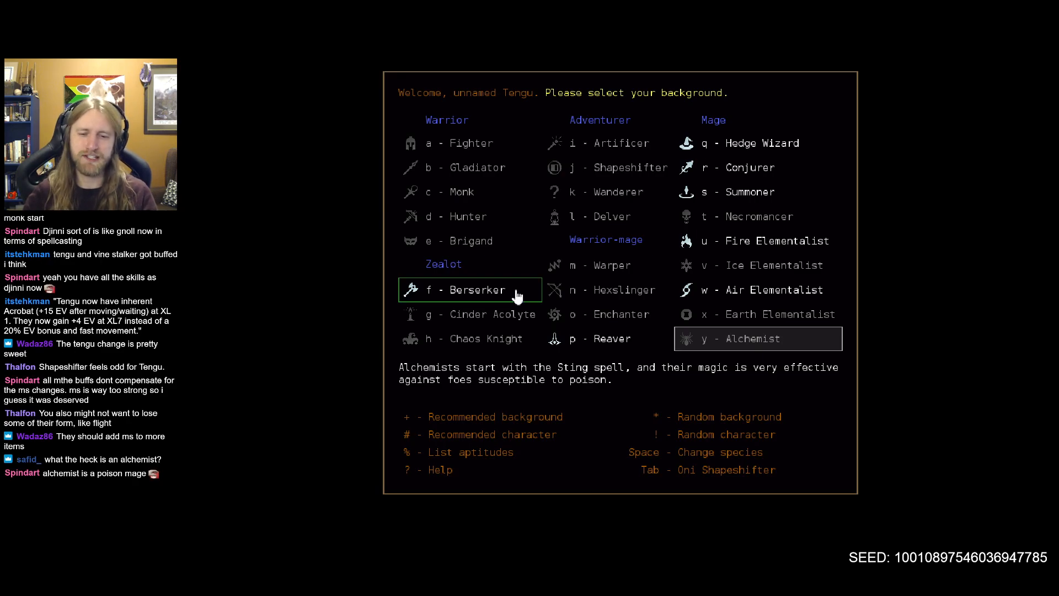
key("w")
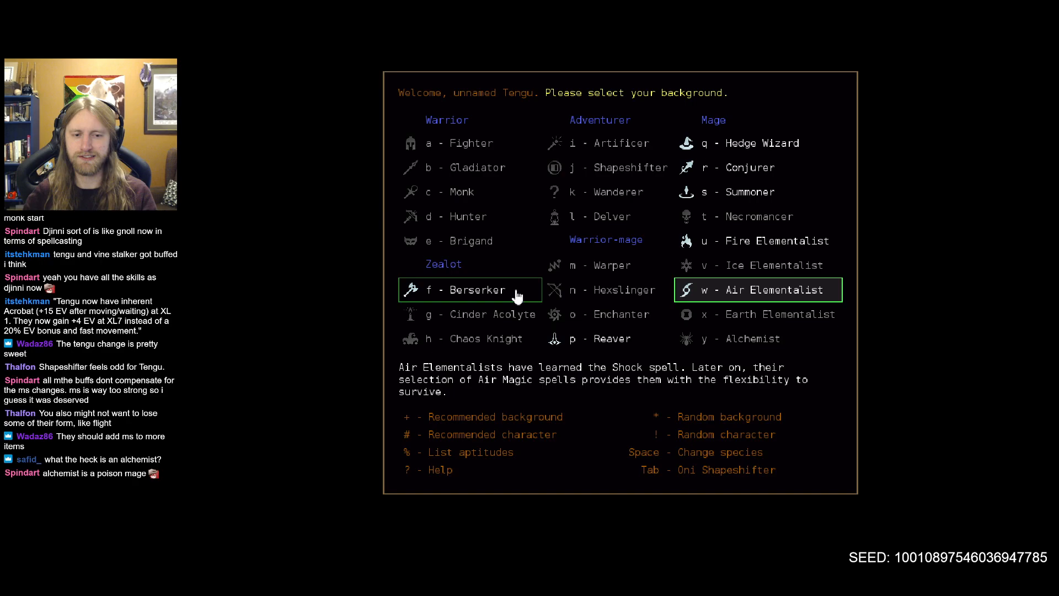
left_click(757, 241)
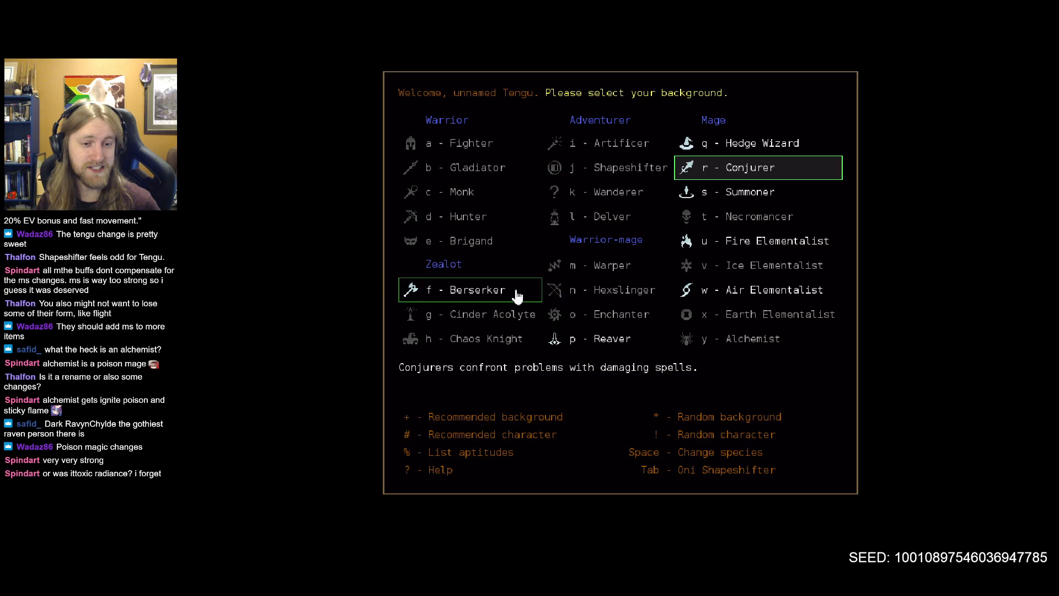
key("y")
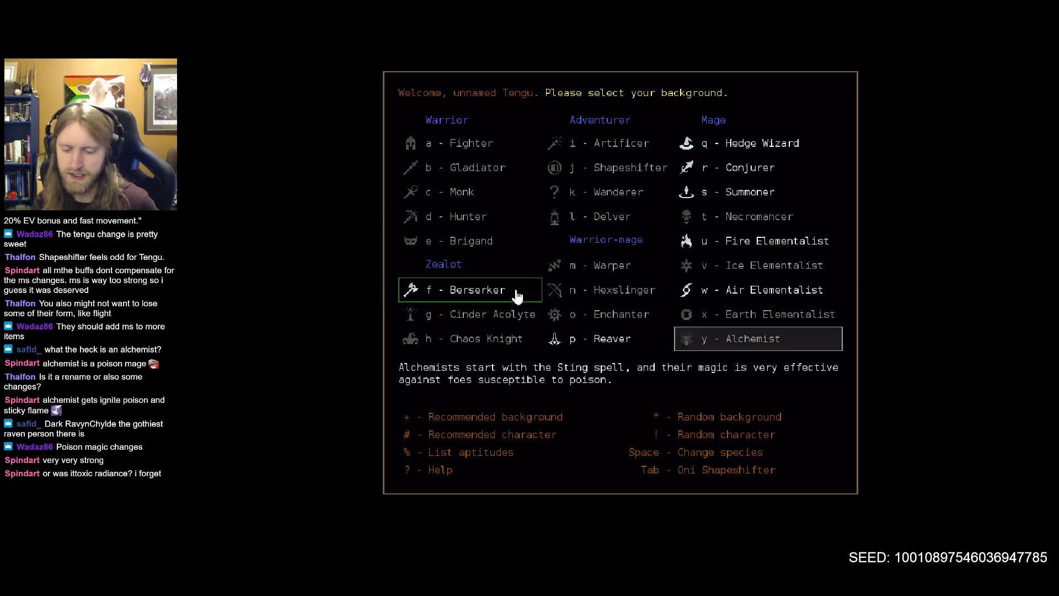
key("%")
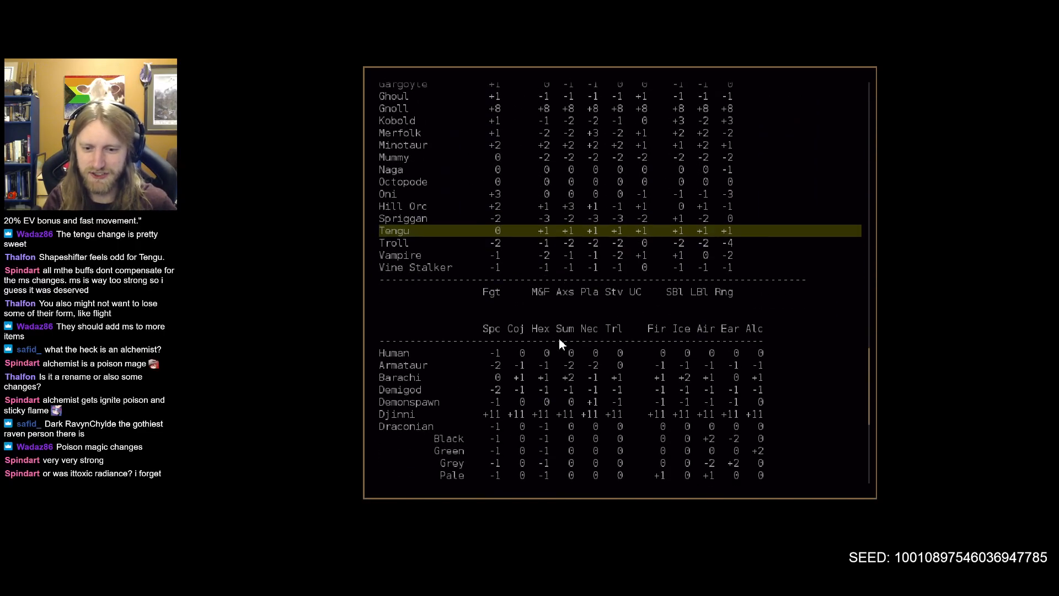
Scroll down through the species skill aptitude table.
scroll("down", 3)
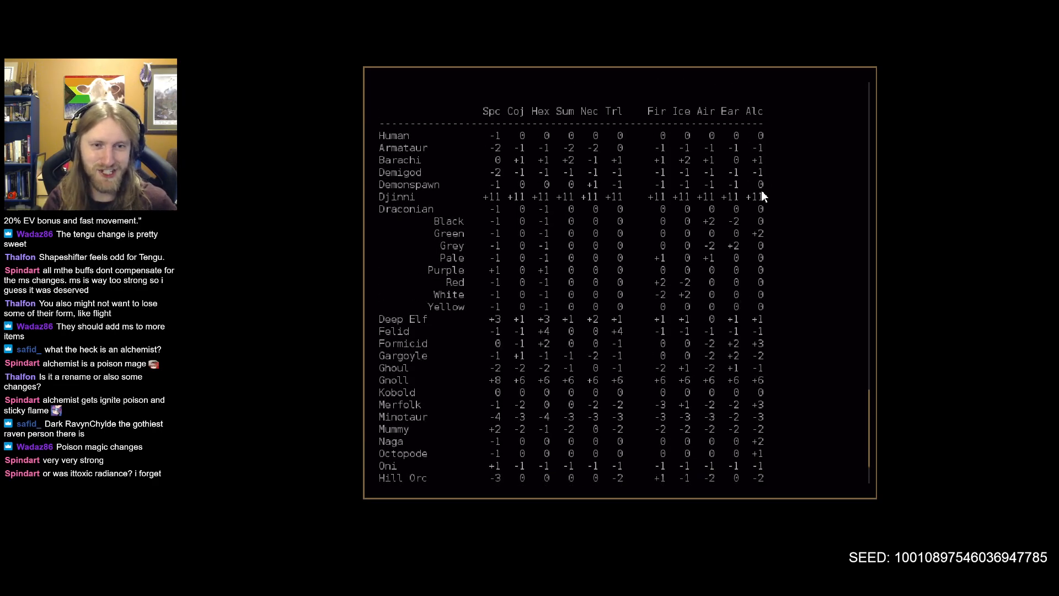
scroll("down", 3)
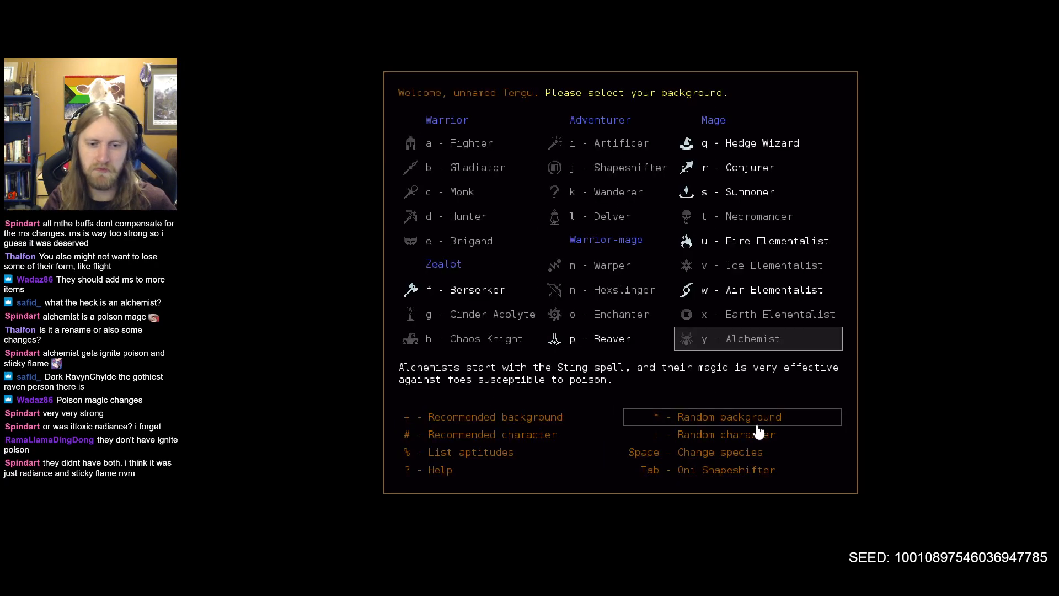
mouse_move(743, 336)
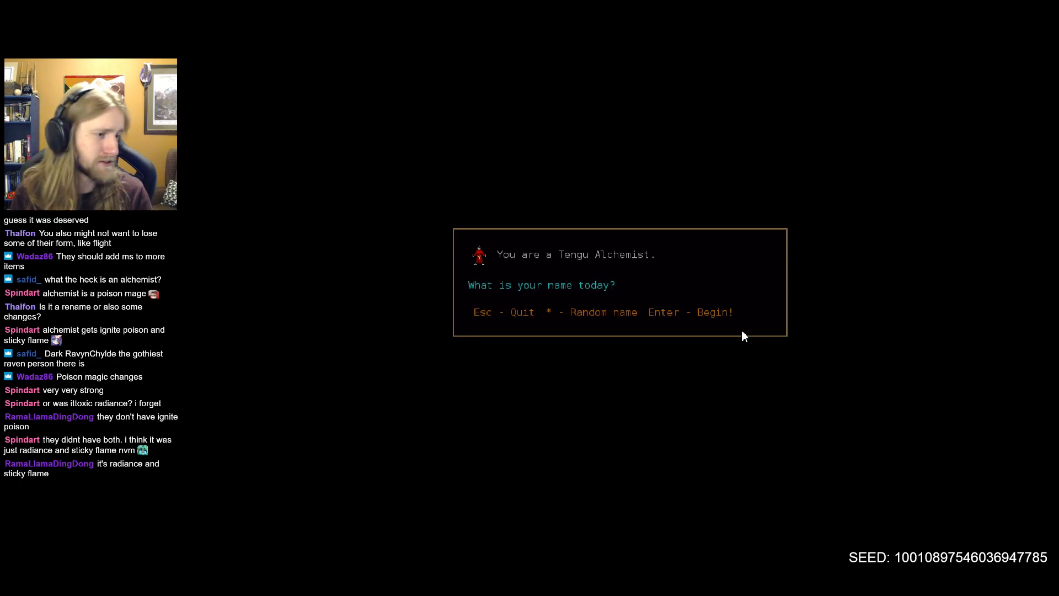
Name the Tengu Alchemist 'Dark RavynChu' and confirm to start on Dungeon level 1.
type("Dark Ra")
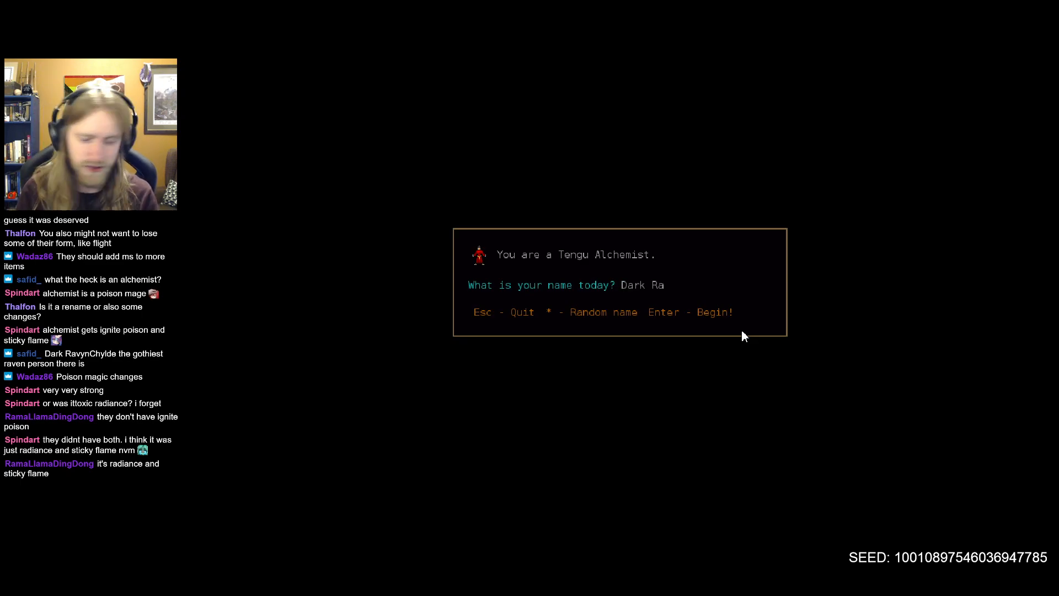
type("vynChu")
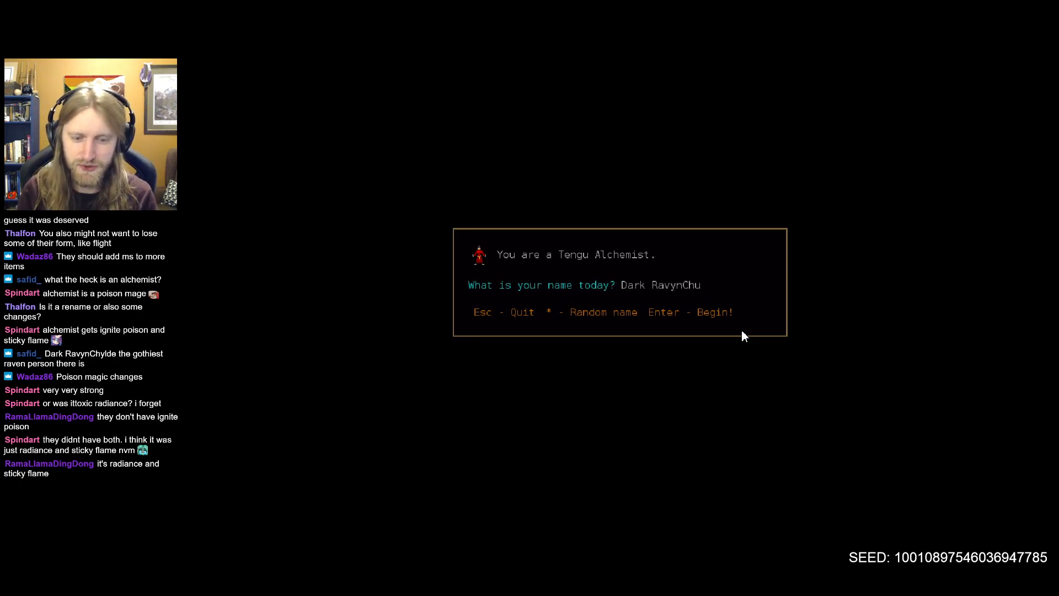
key("Return")
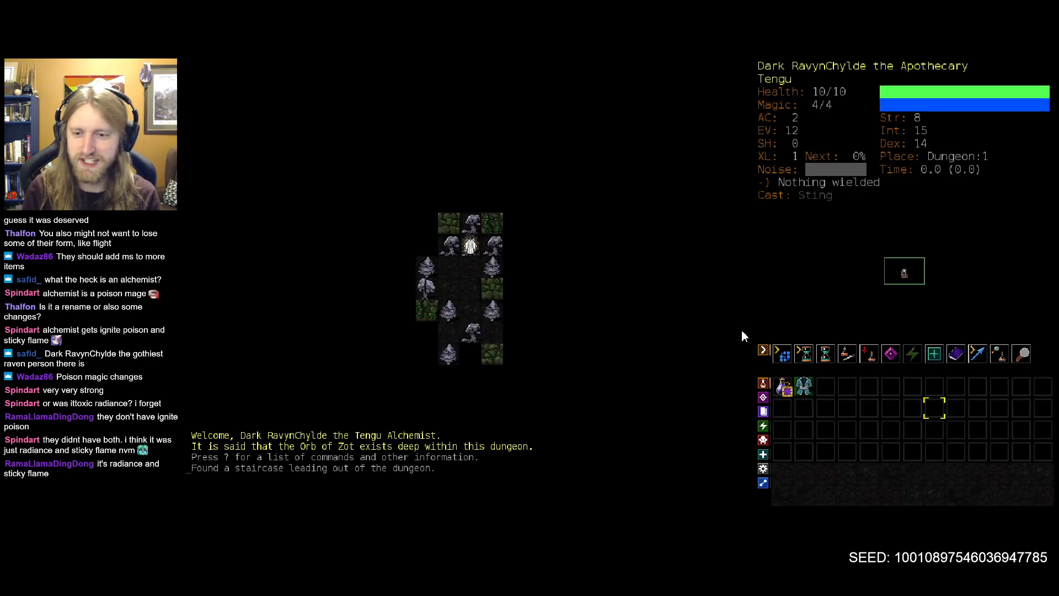
Show the memorisation list of four Alchemy spells with 3 spell levels left.
key("m")
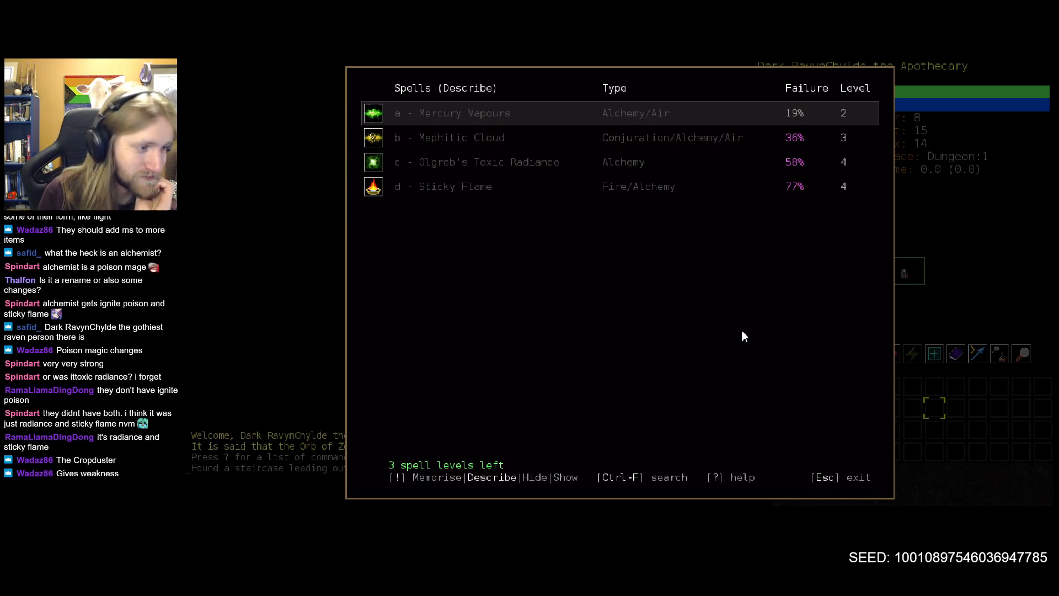
Close the spell list and give Conjurations a skill training target of 4.
key("Escape")
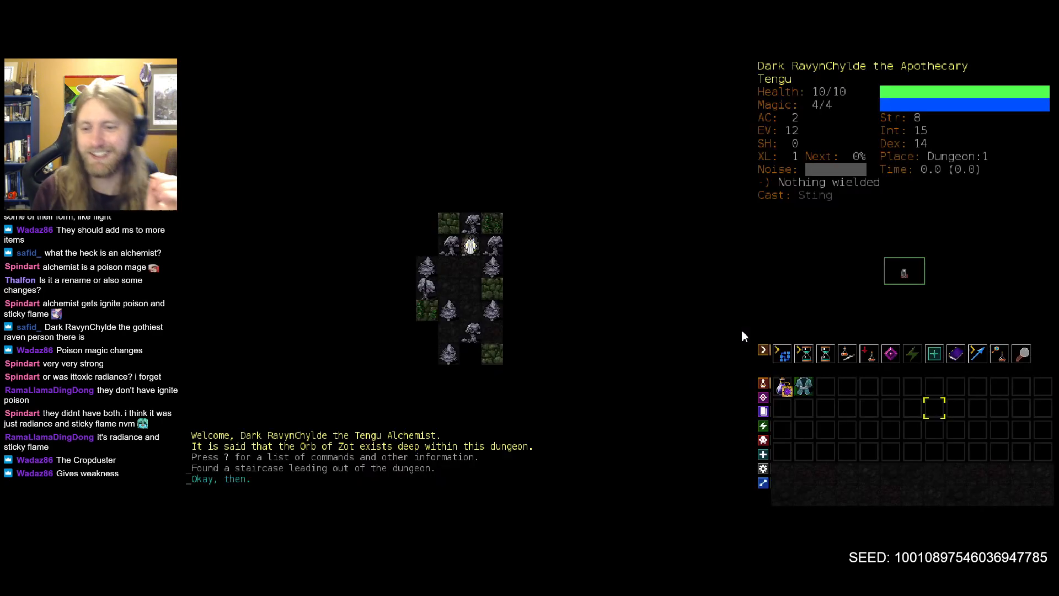
key("m")
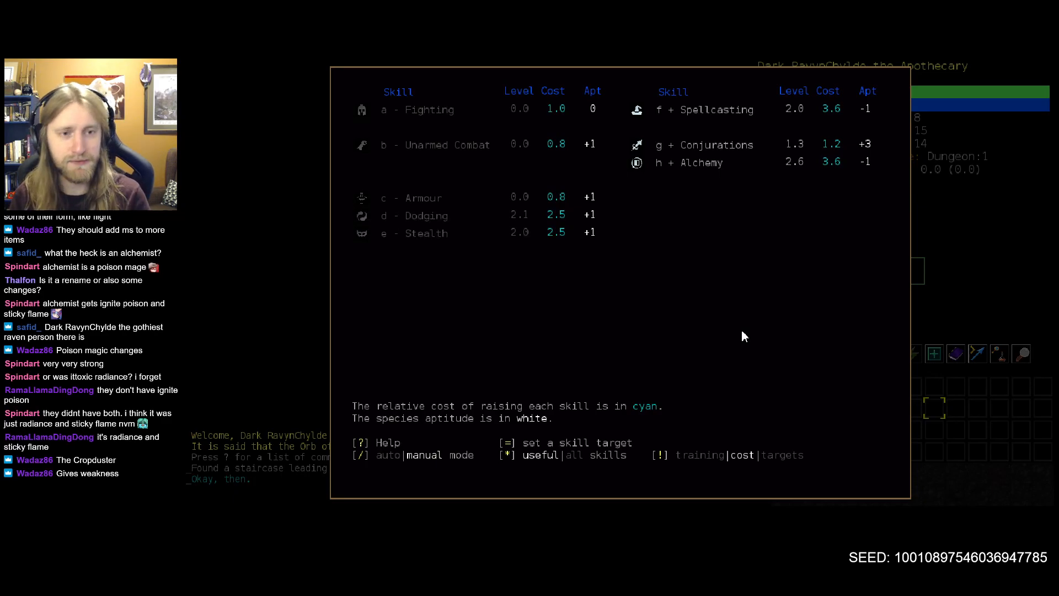
key("!")
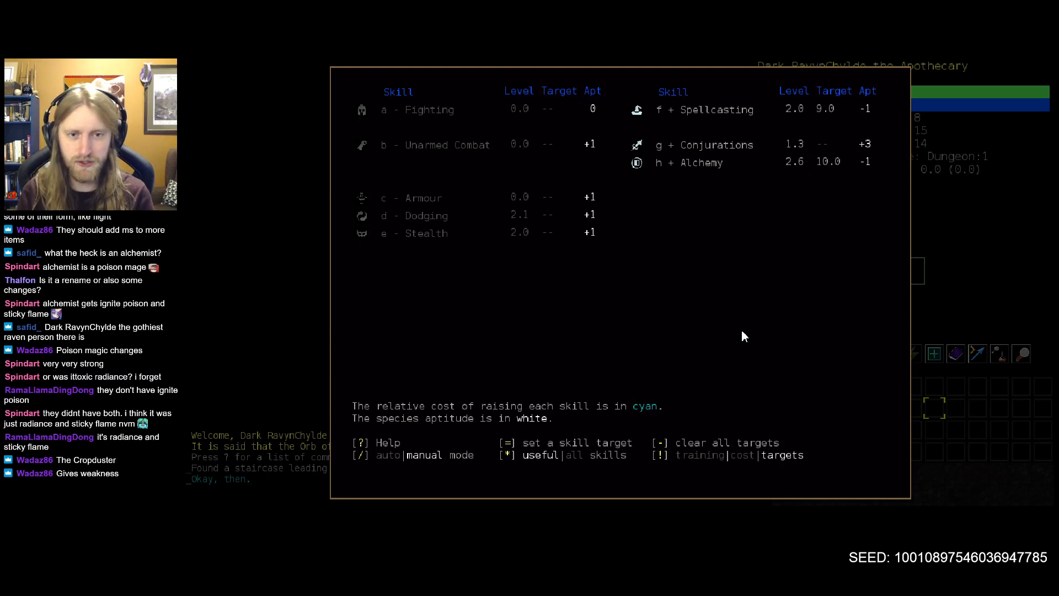
key("g")
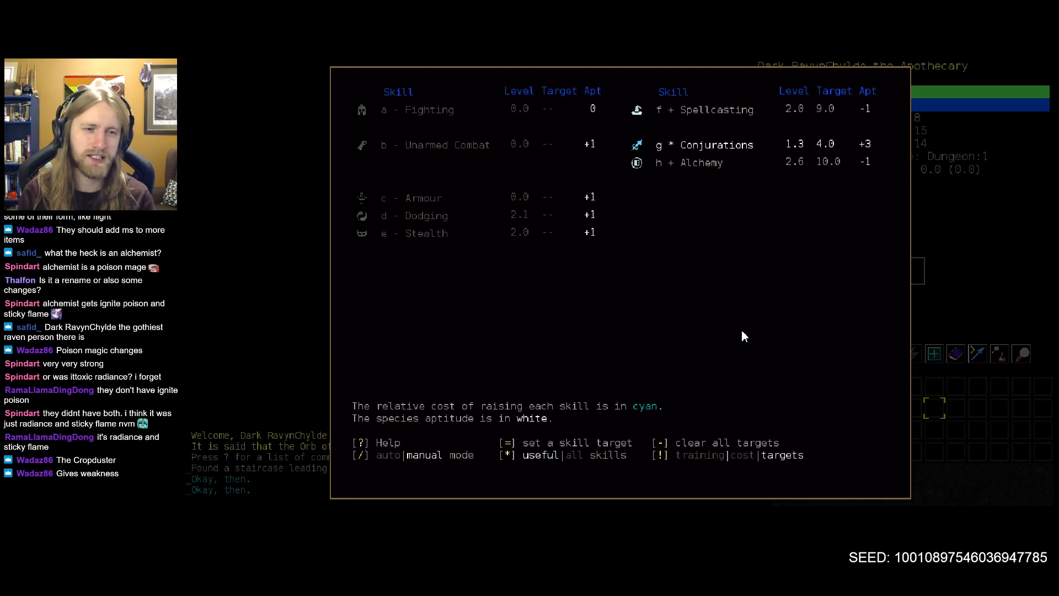
key("Escape")
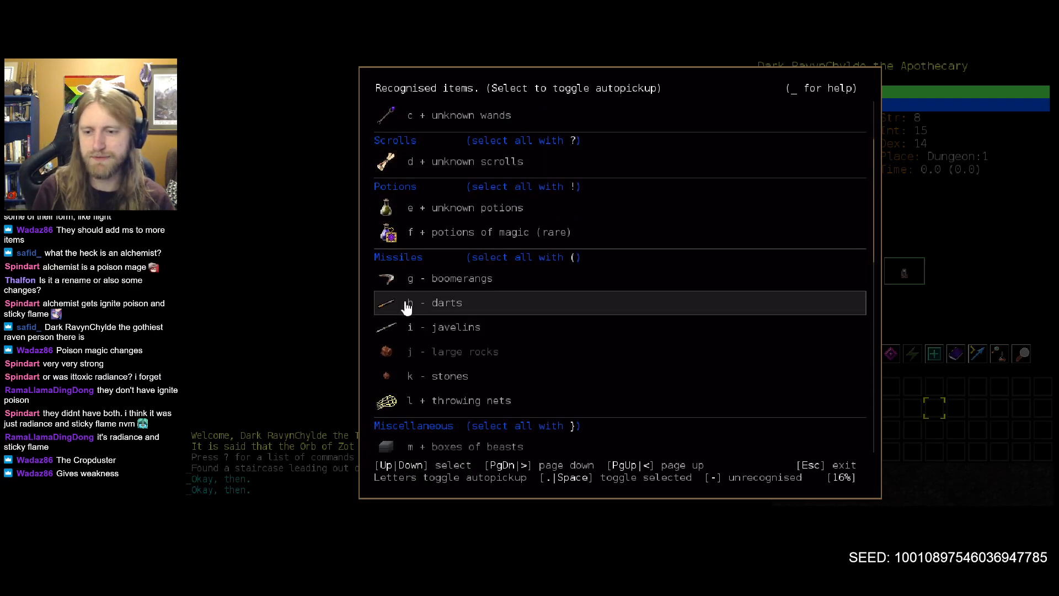
Scroll the known-items autopickup list, then exit back to the dungeon map.
scroll("down", 3)
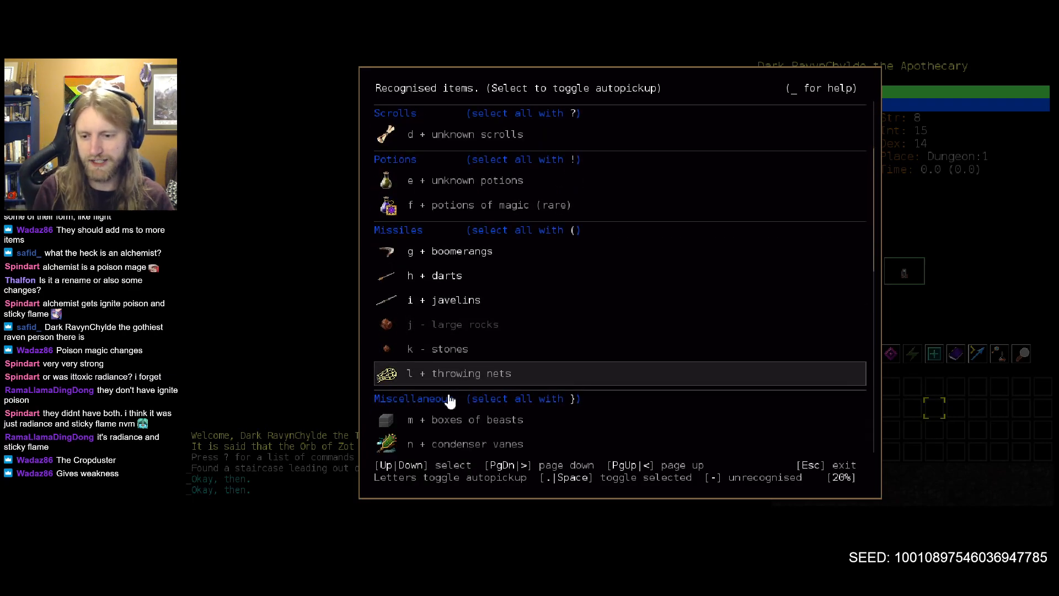
key("Escape")
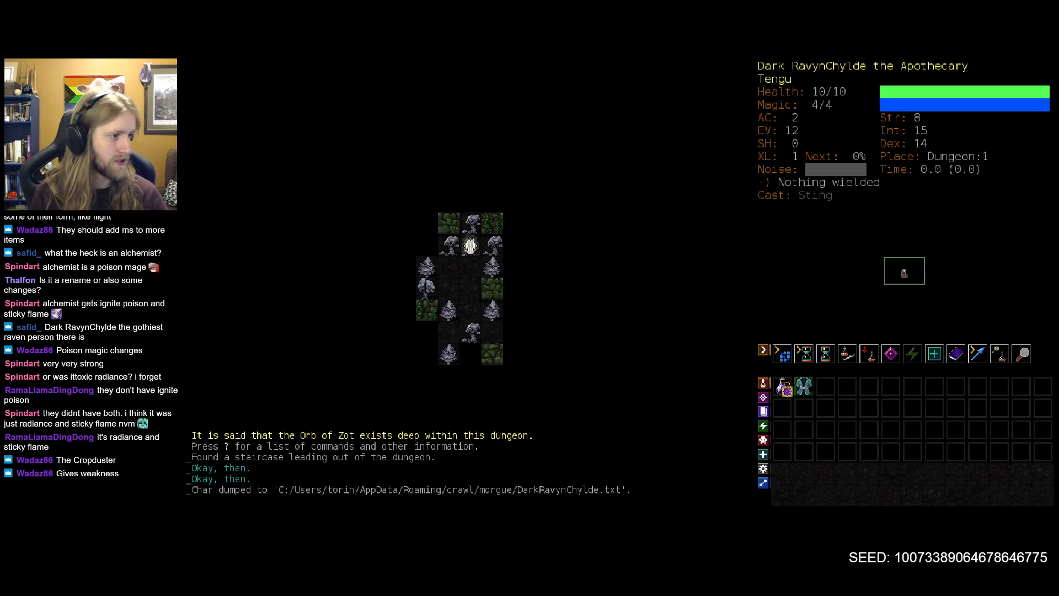
Auto-explore Dungeon level 1 until reaching Wuschonyuth's Weapon Shoppe.
key("Down")
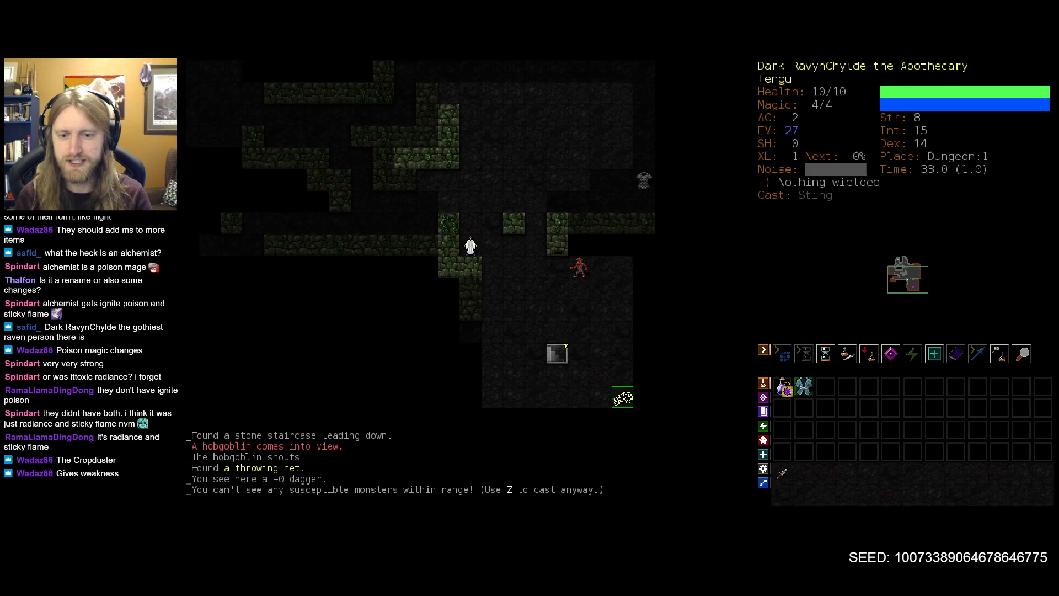
key("Z")
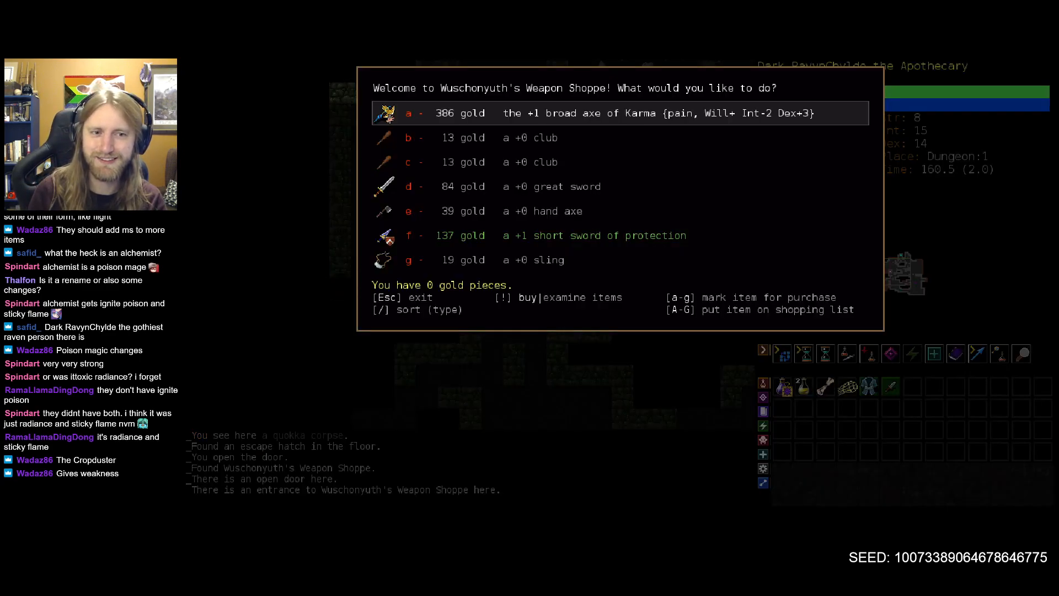
Mark the +1 broad axe of Karma, leave the shop, and explore until the quokka dies.
key("A")
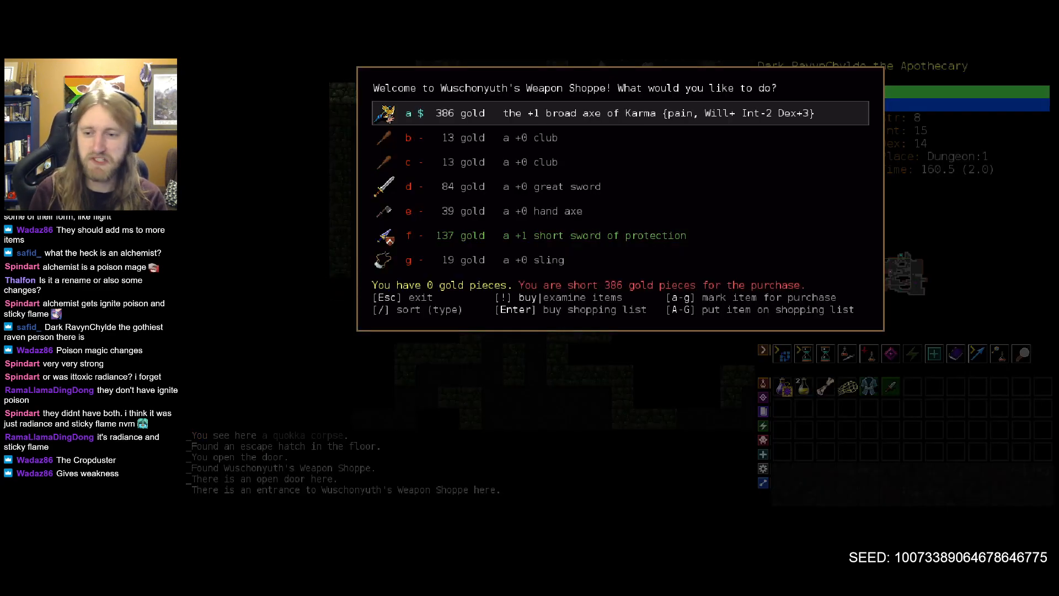
key("Escape")
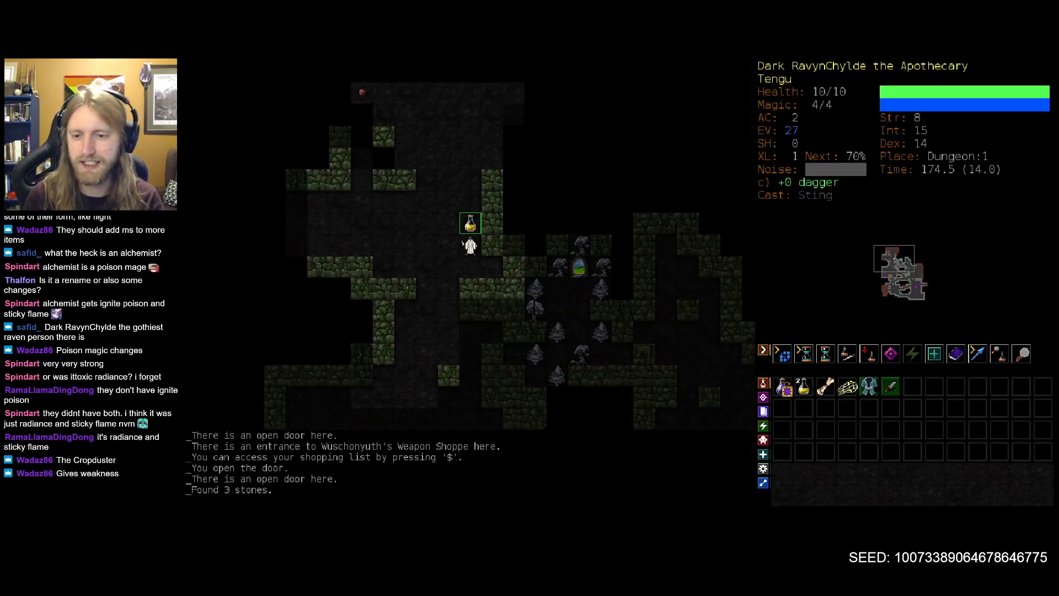
key("up")
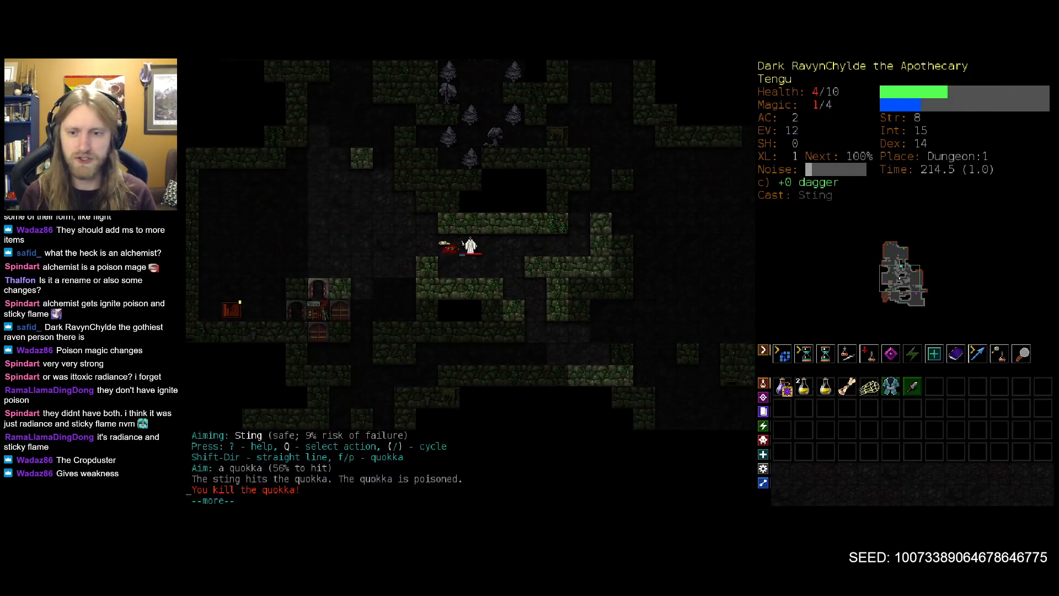
key("space")
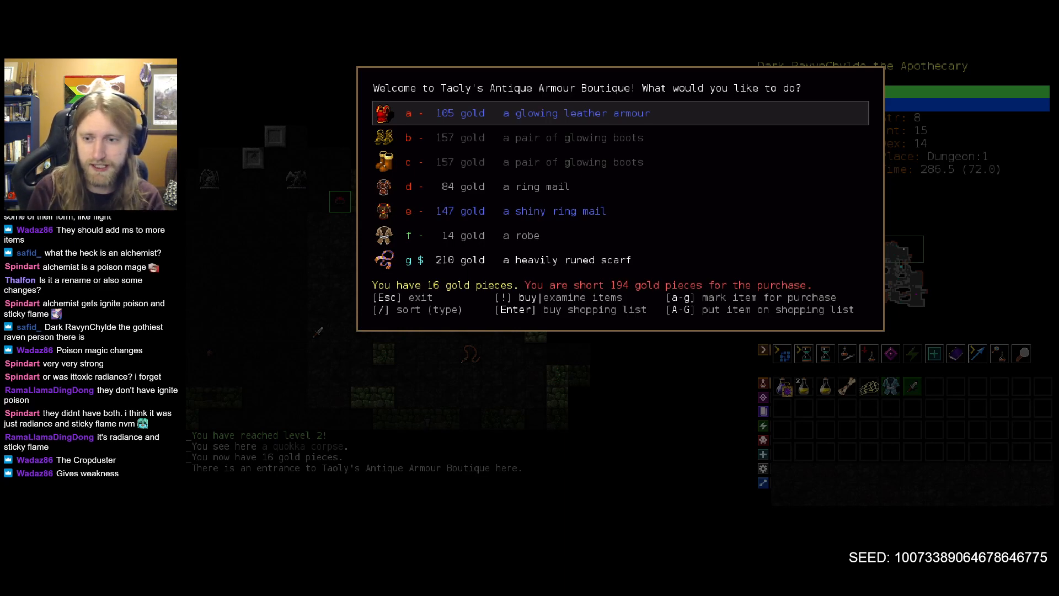
Leave the boutique, collect the cold-protection ring and poisoned darts, and kill an endoplasm.
key("Escape")
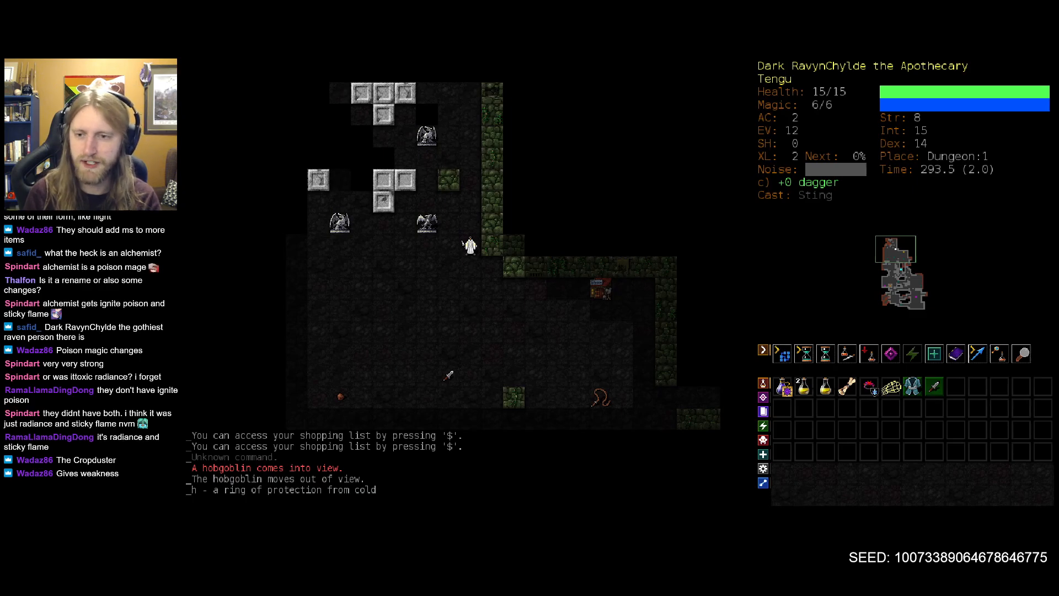
key("P")
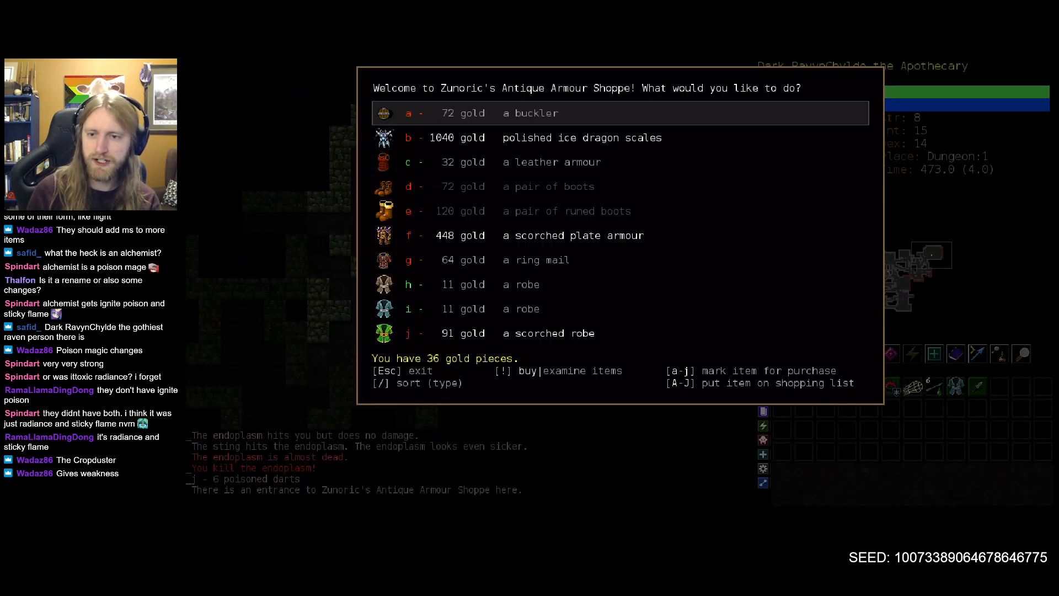
Browse Loite's General Store and Daroen's Armour Shoppe without buying, then kill the endoplasm.
key("B")
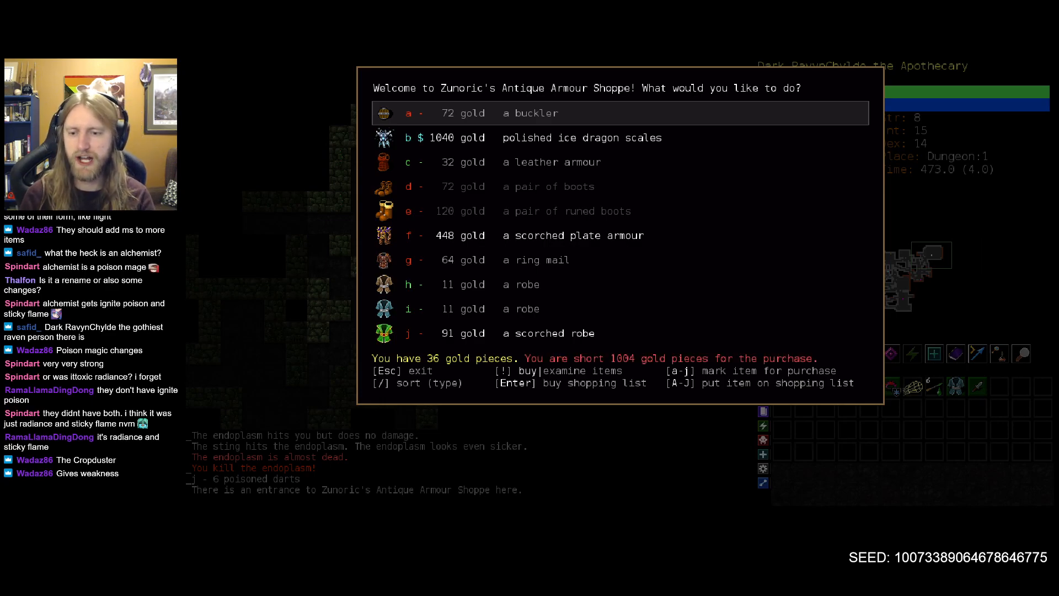
key("Escape")
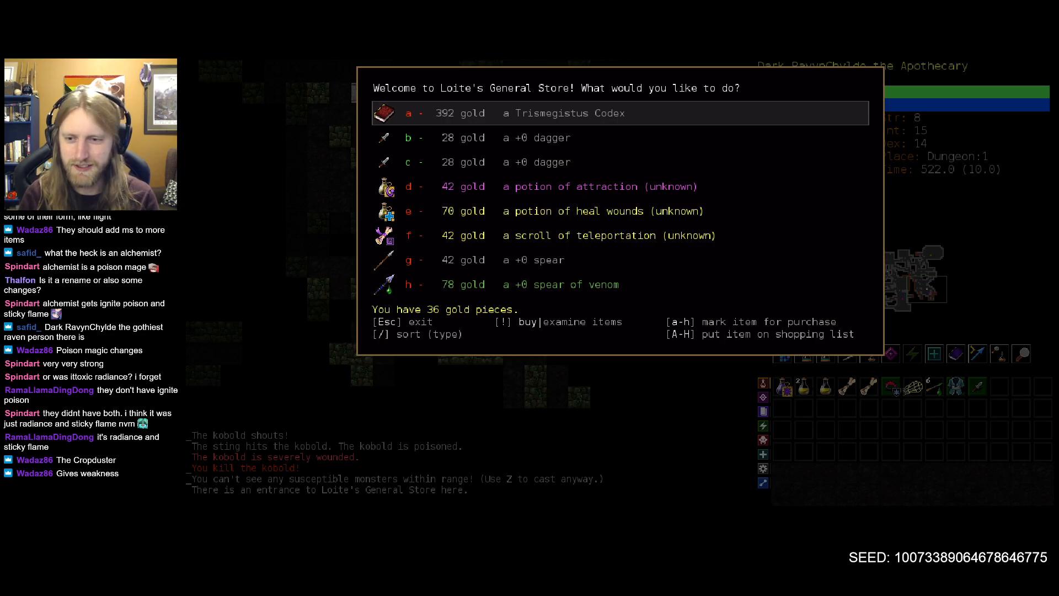
key("e")
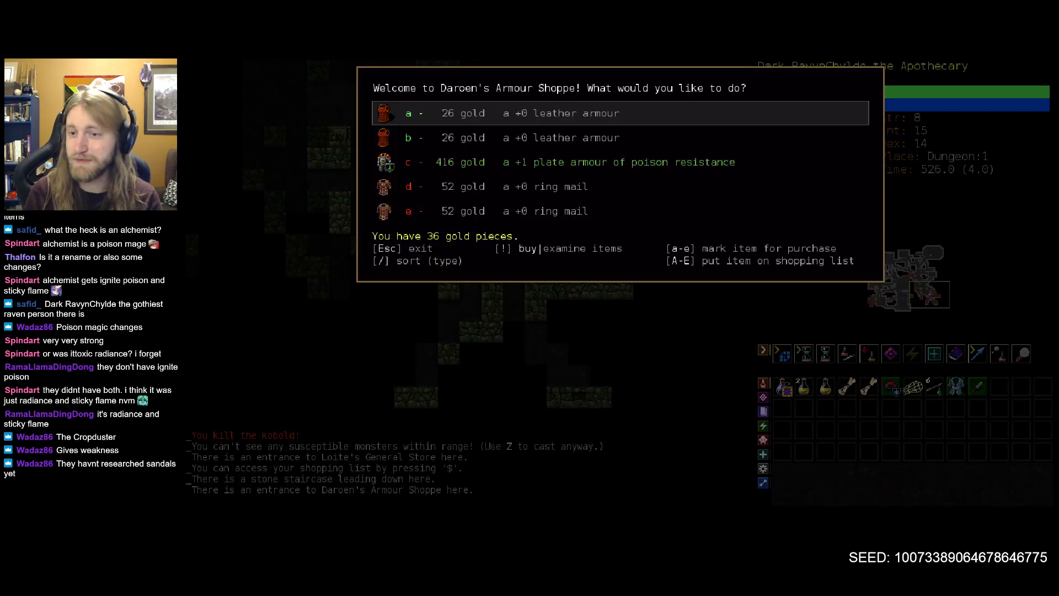
key("Escape")
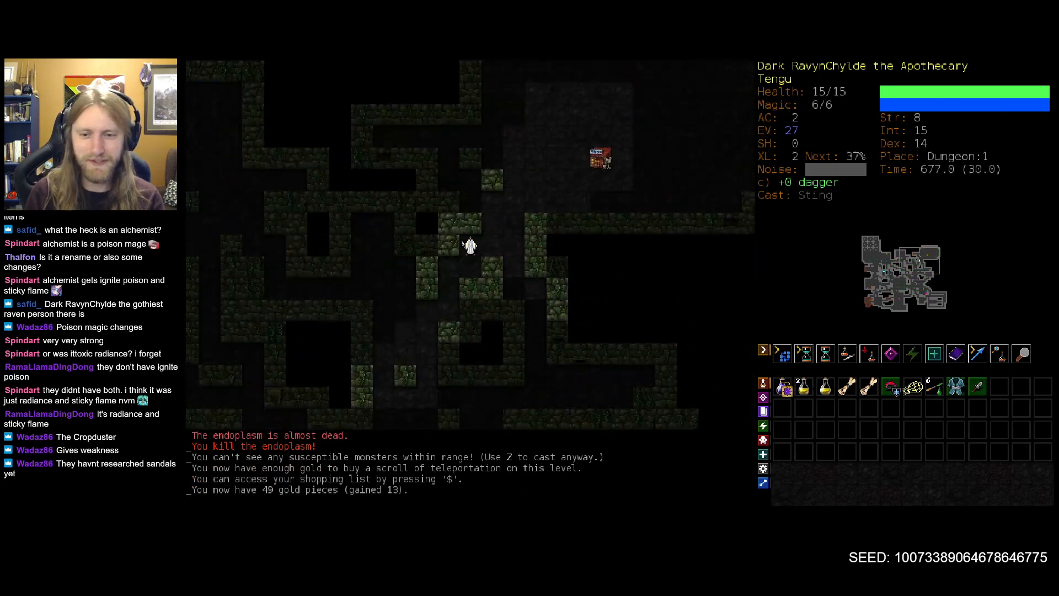
Auto-explore the rest of Dungeon:1, descend to Dungeon:2, and kill an adder.
key("o")
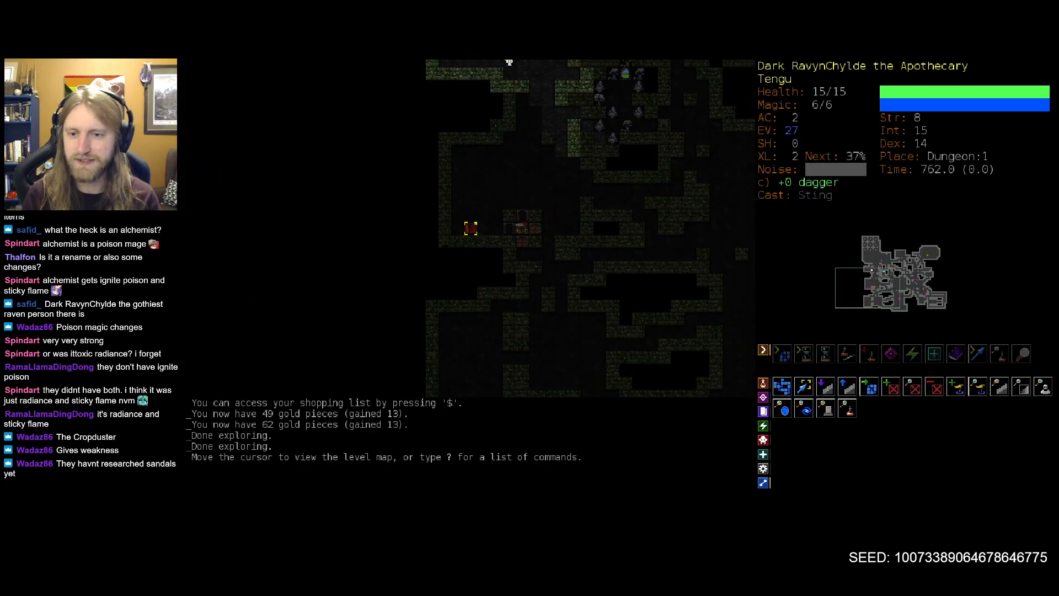
key(">")
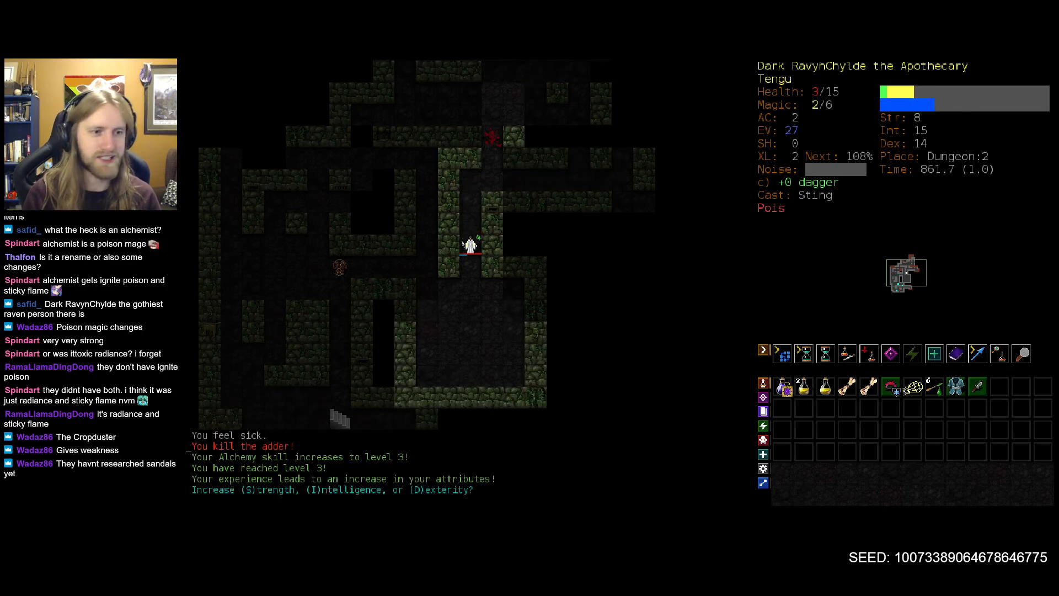
Raise Intelligence to 17, then explore Dungeon:2 killing an adder and a hobgoblin.
key("I")
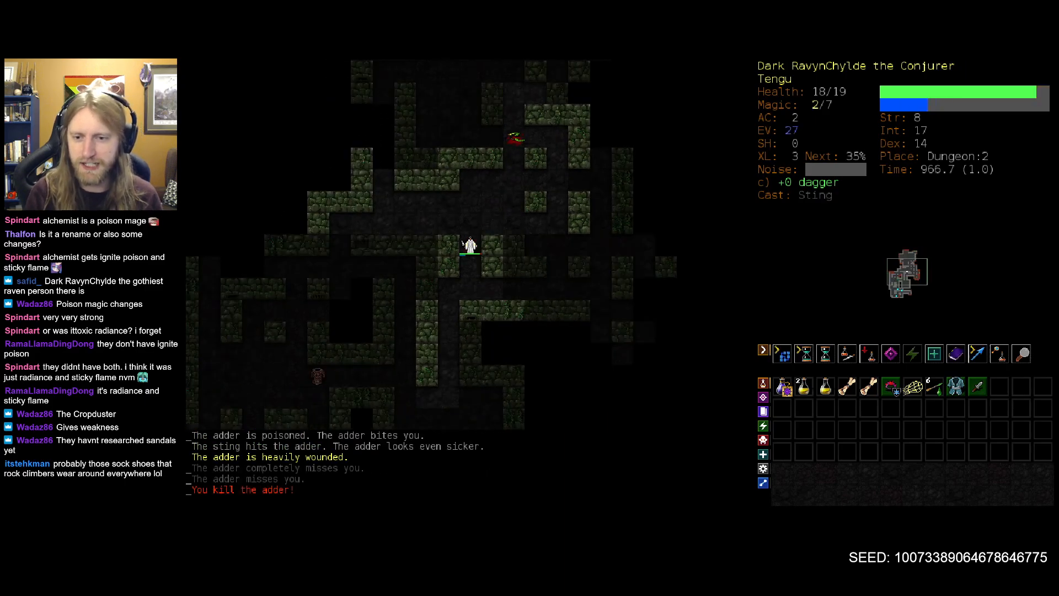
key("5")
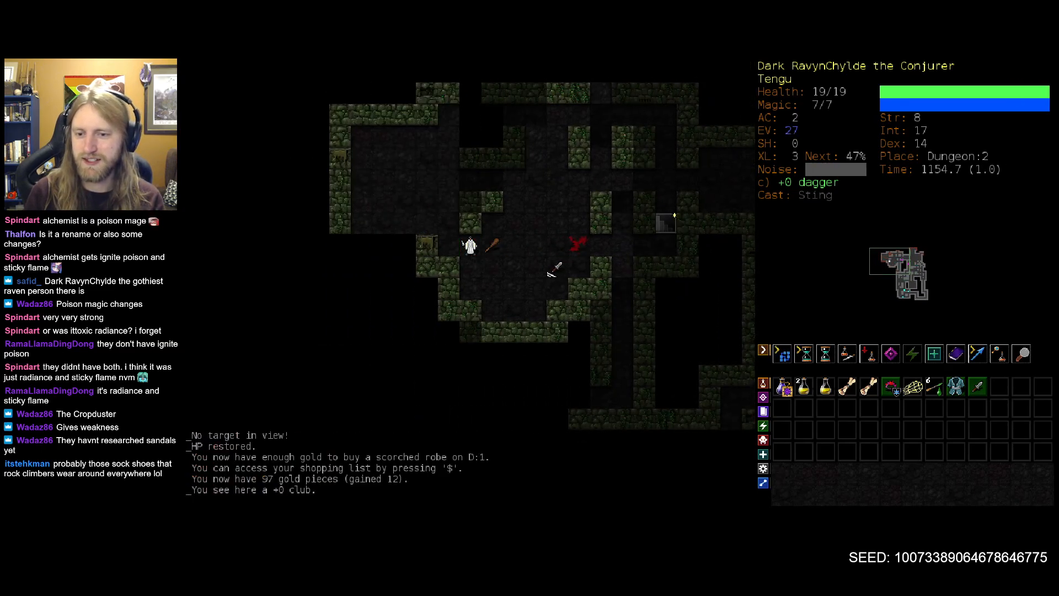
key("o")
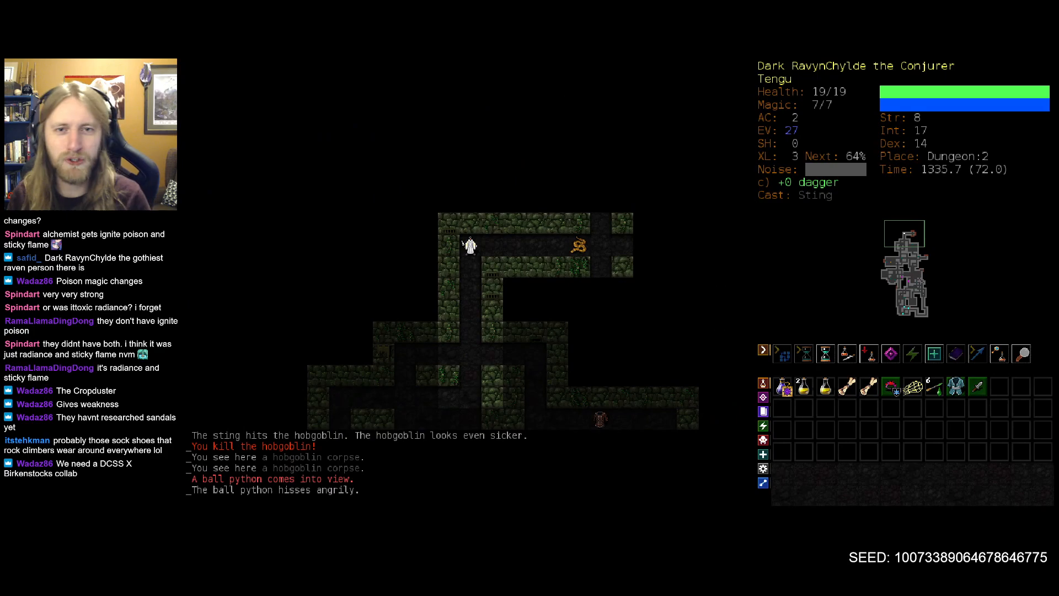
Kill the adder to reach level 4, rest off the poison, then continue to Dungeon:3.
key("Right")
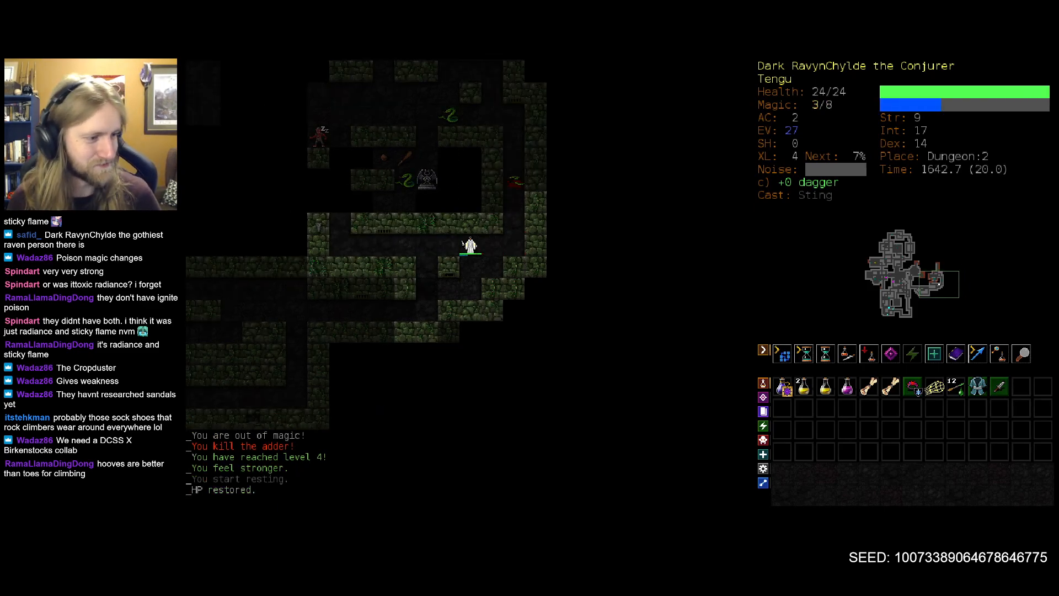
key("5")
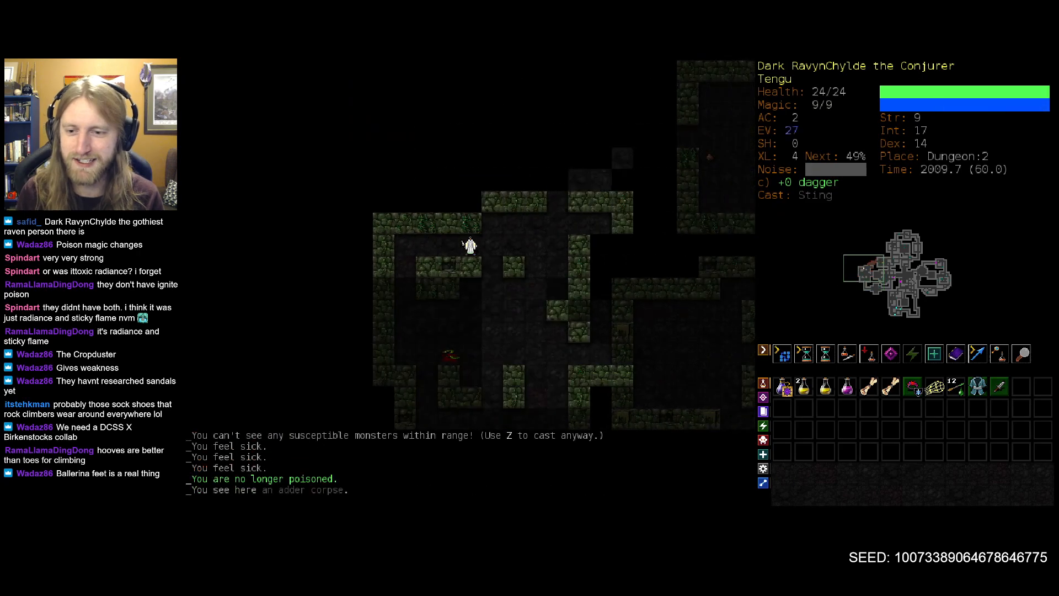
key("o")
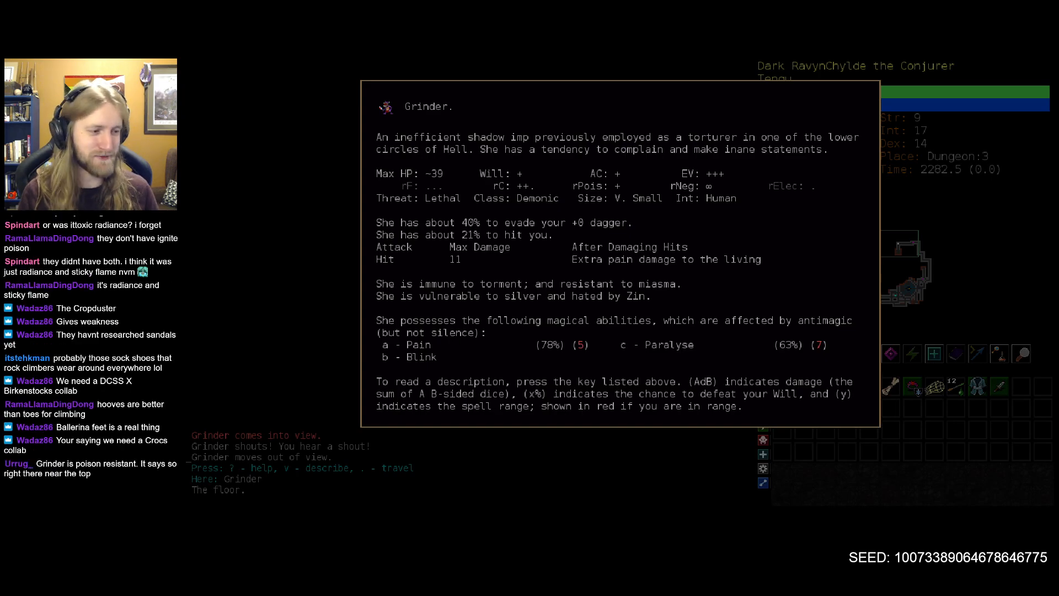
Close Grinder's description and return to the Dungeon:3 map as an orc appears.
key("Escape")
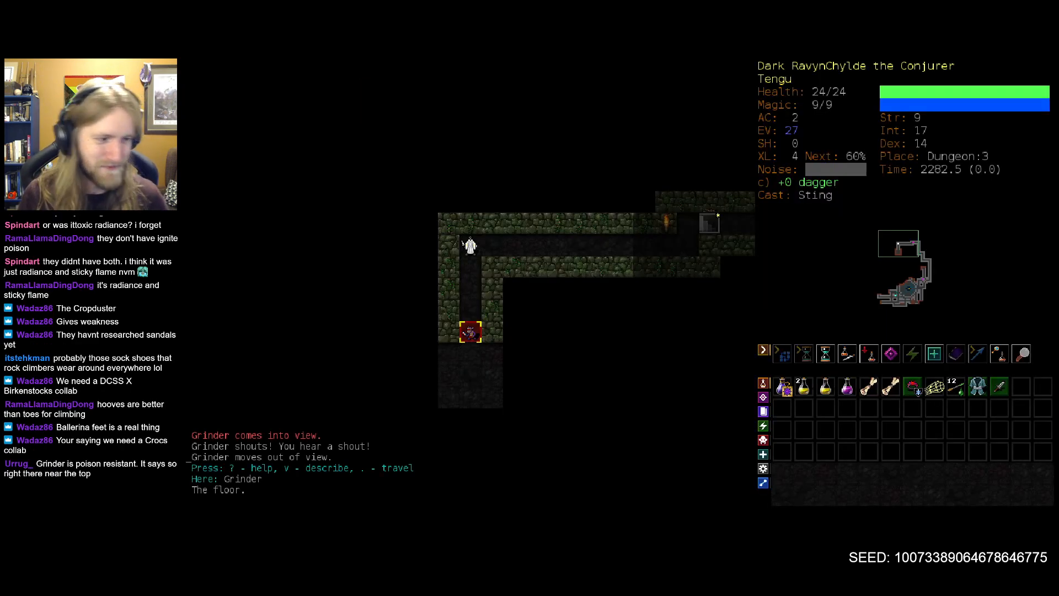
mouse_move(471, 331)
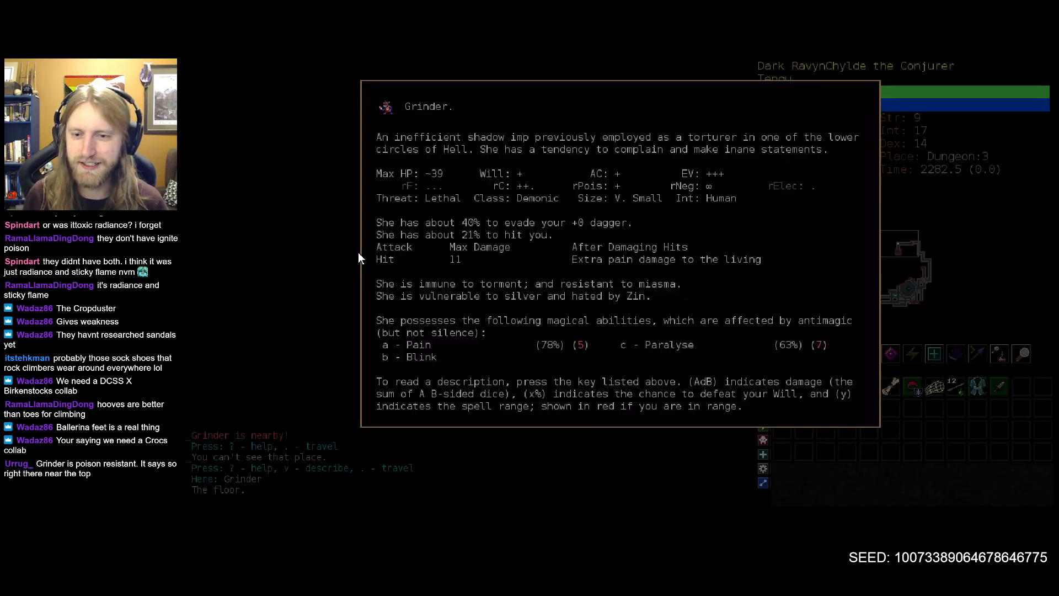
mouse_move(634, 382)
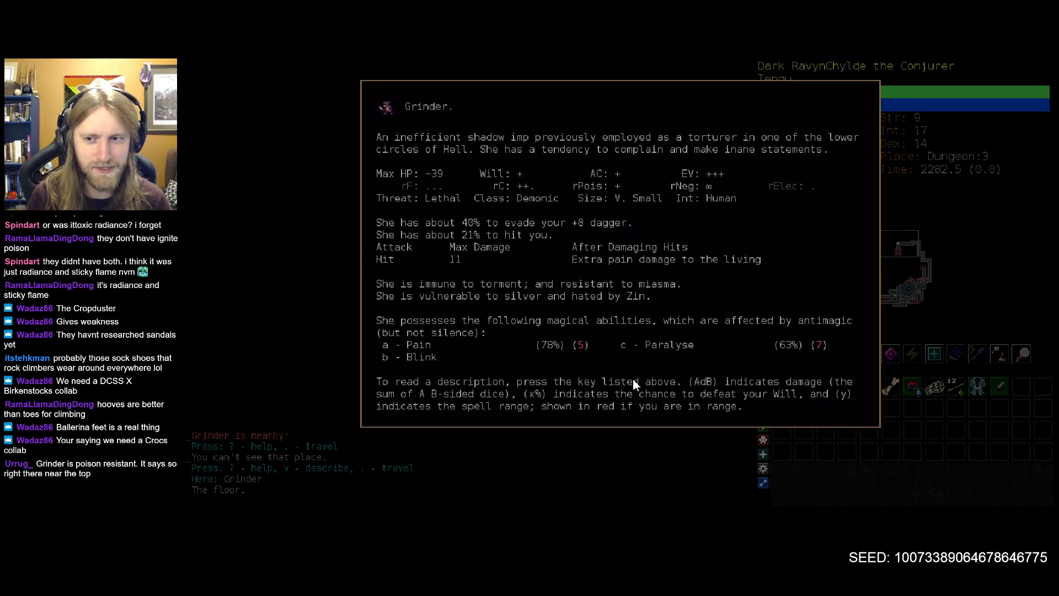
mouse_move(625, 301)
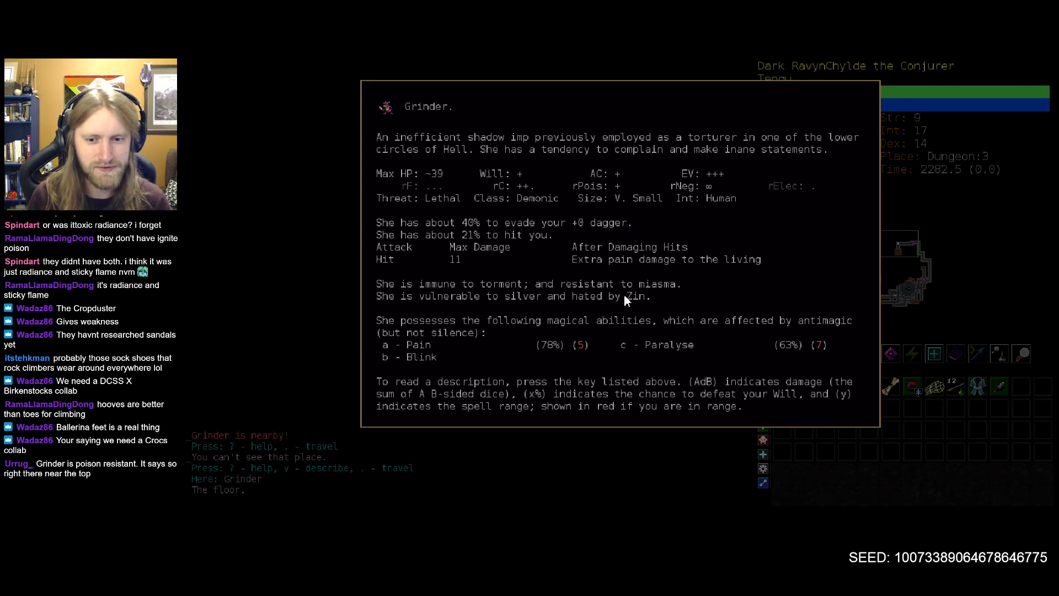
mouse_move(679, 298)
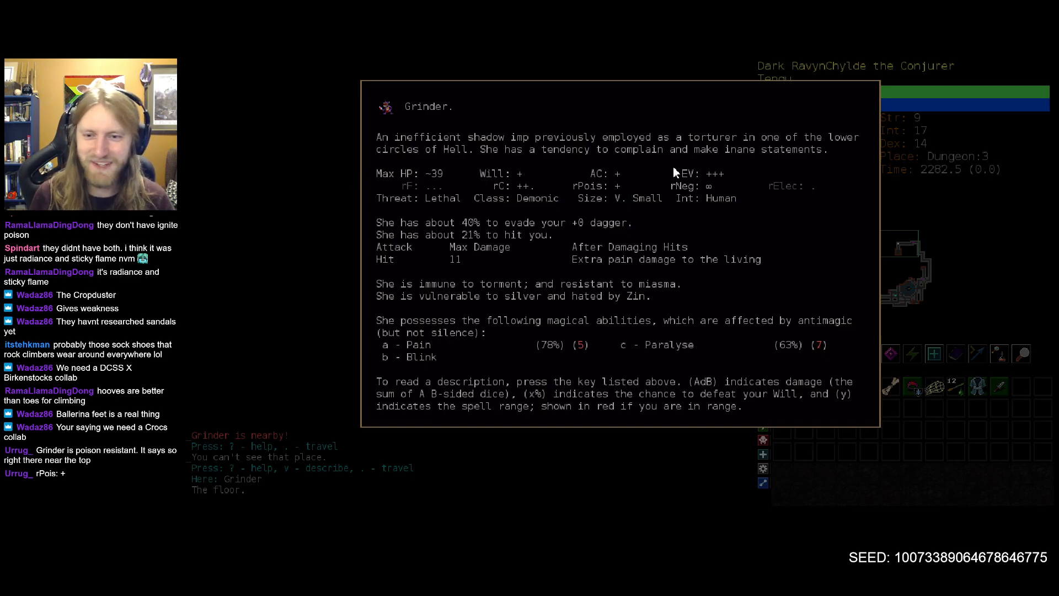
mouse_move(620, 223)
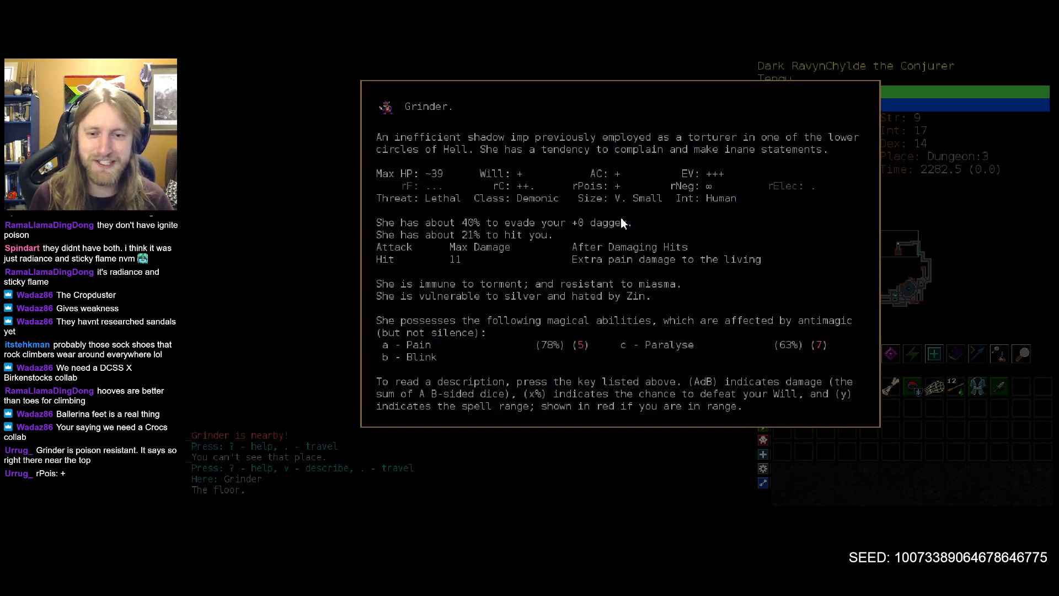
mouse_move(701, 179)
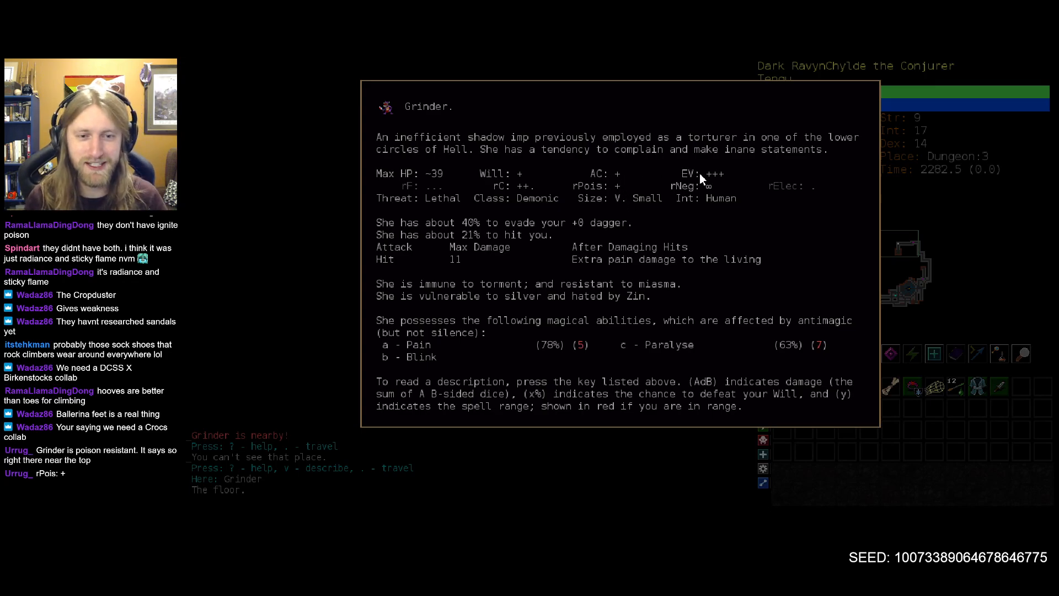
mouse_move(629, 370)
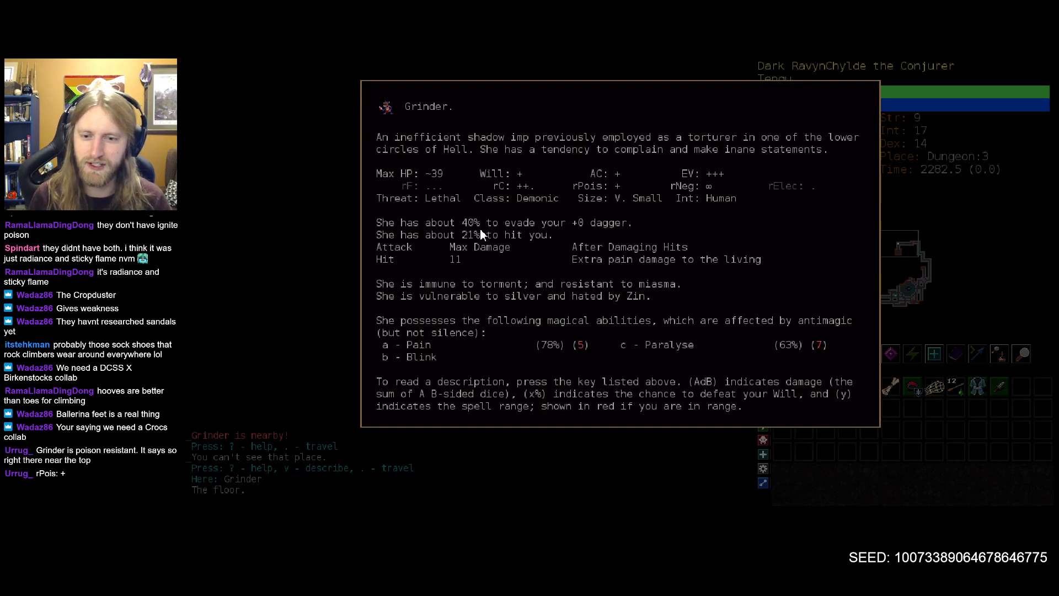
mouse_move(557, 289)
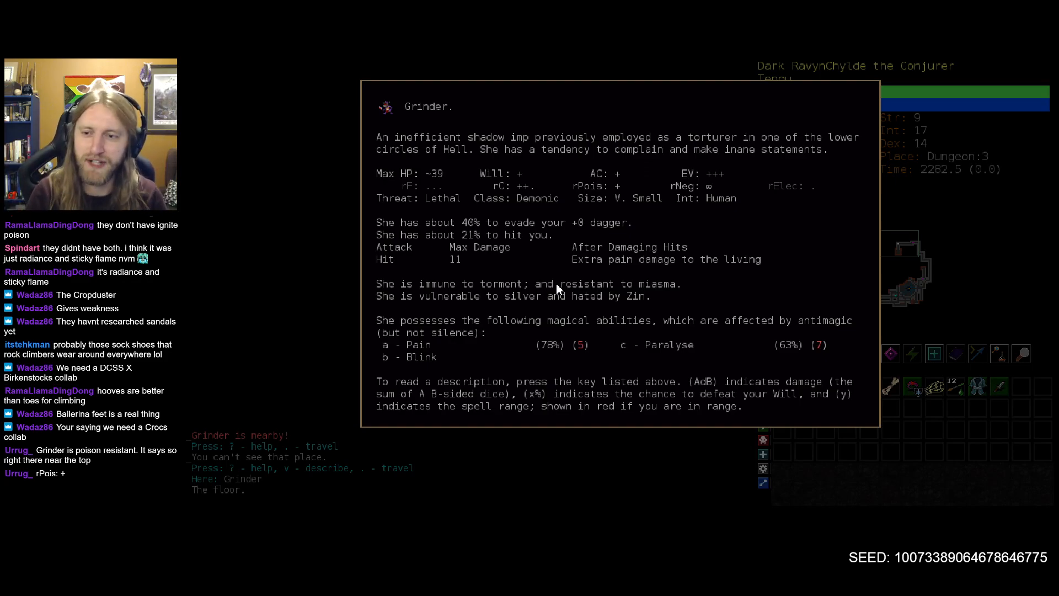
key("Escape")
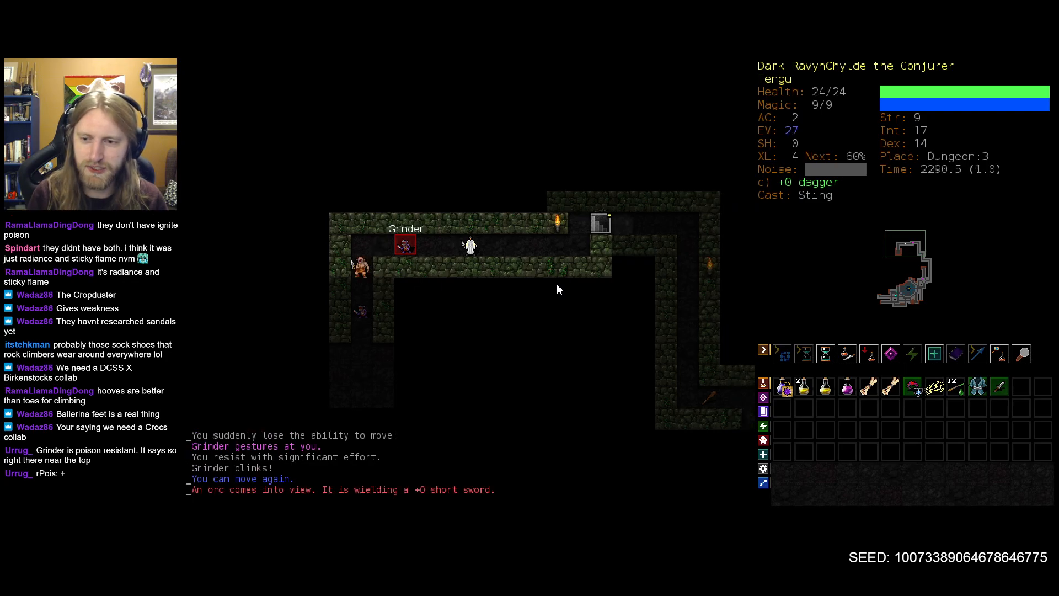
Retreat to Dungeon:2, come back down to Dungeon:3, and kill Jessica with Sting.
key("v")
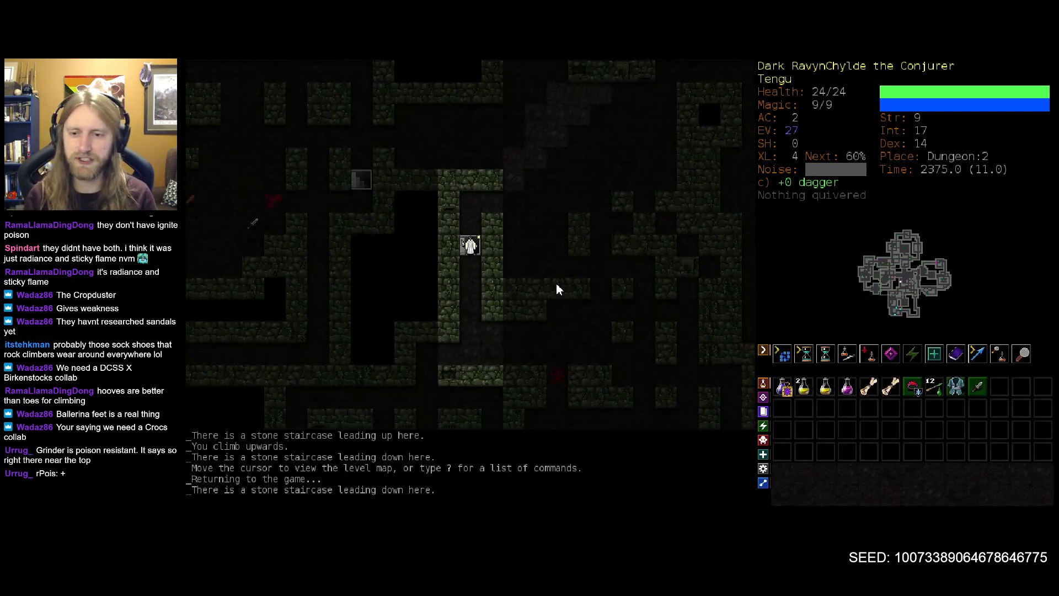
key(">")
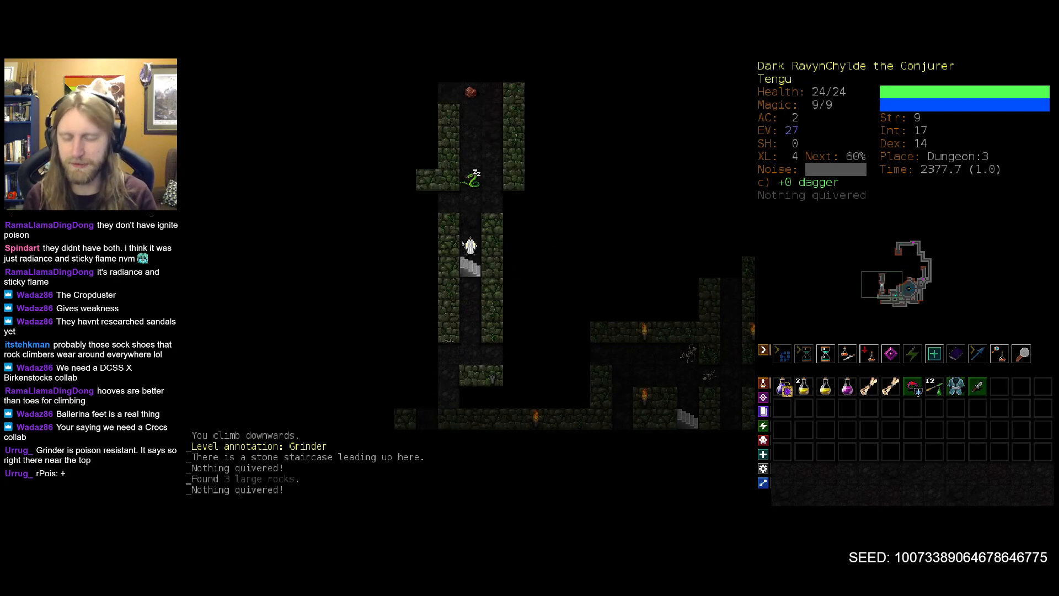
key("Q")
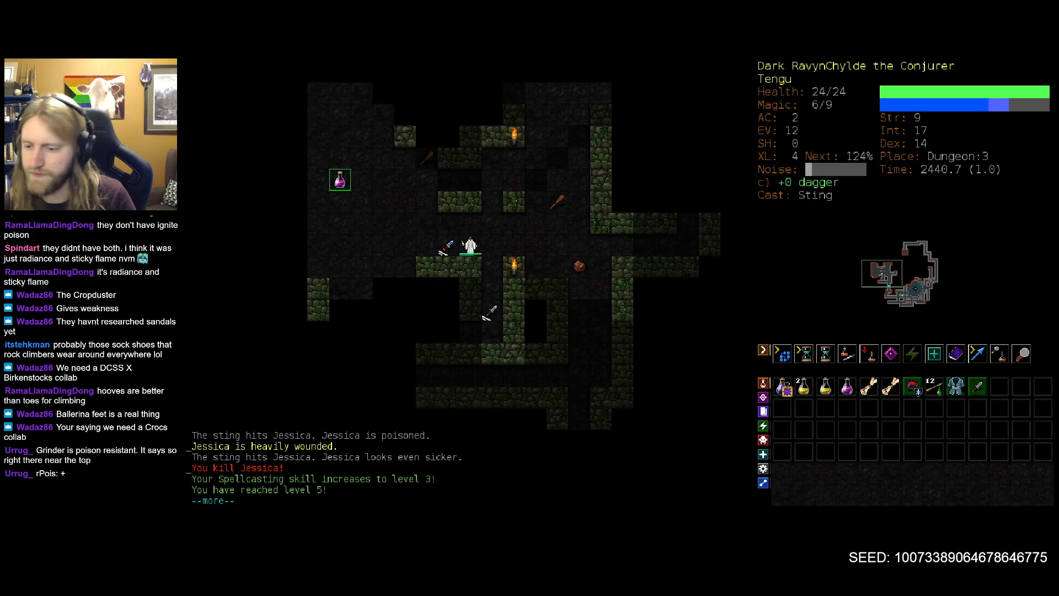
Dismiss the post-kill message, descend to Dungeon:4, and enter Aper's Firing Range.
key("space")
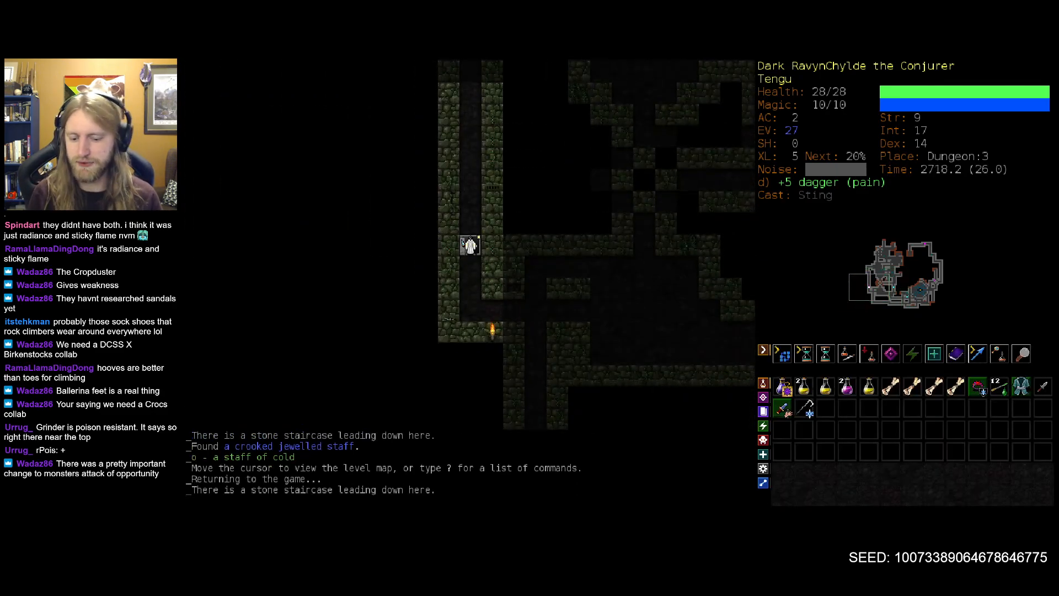
key(">")
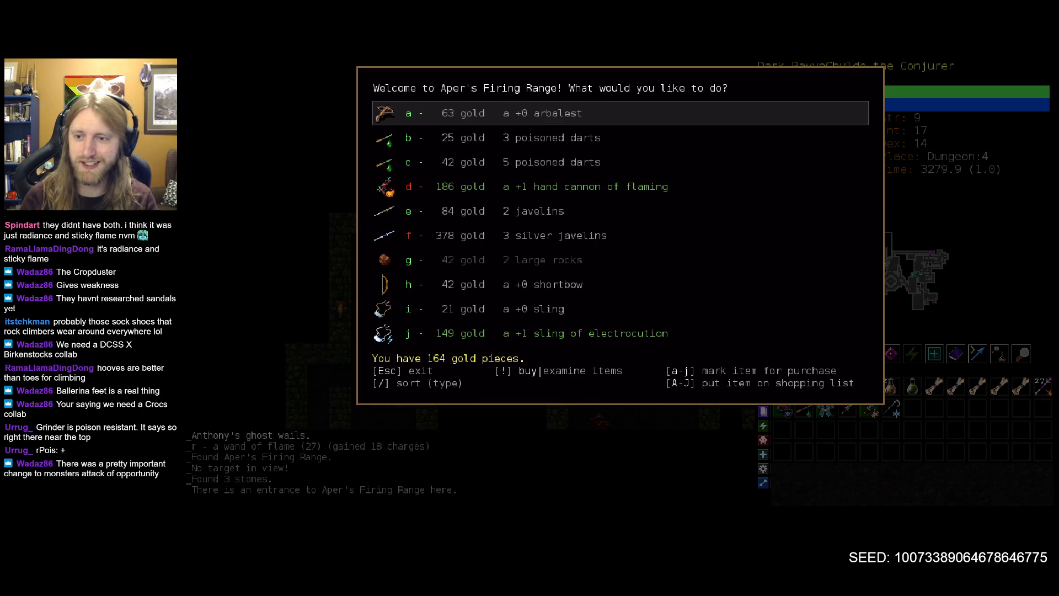
Examine the +1 hand cannon of flaming, then leave Aper's Firing Range without buying.
key("!")
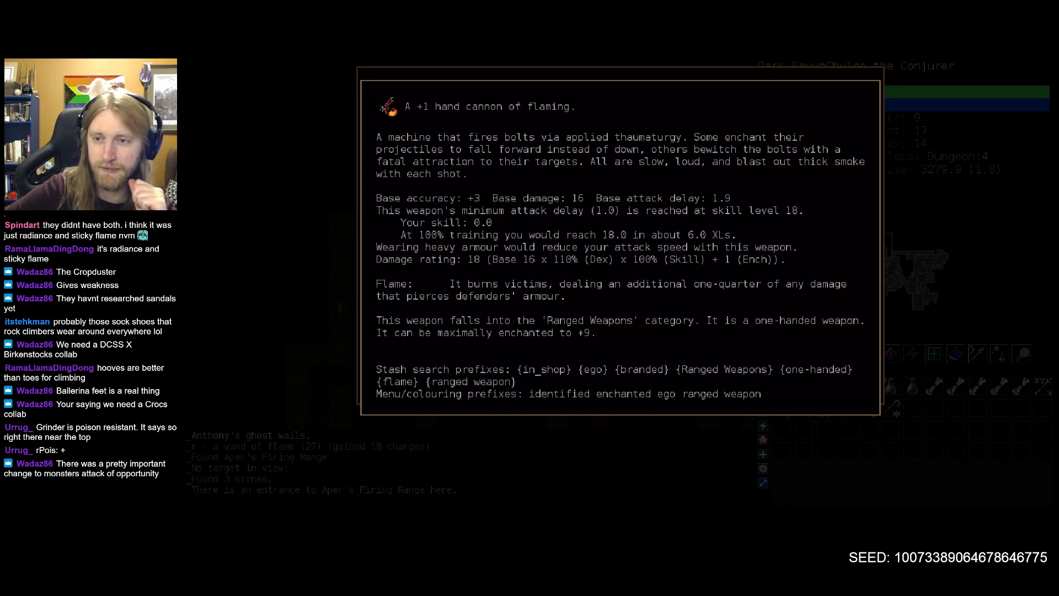
key("Escape")
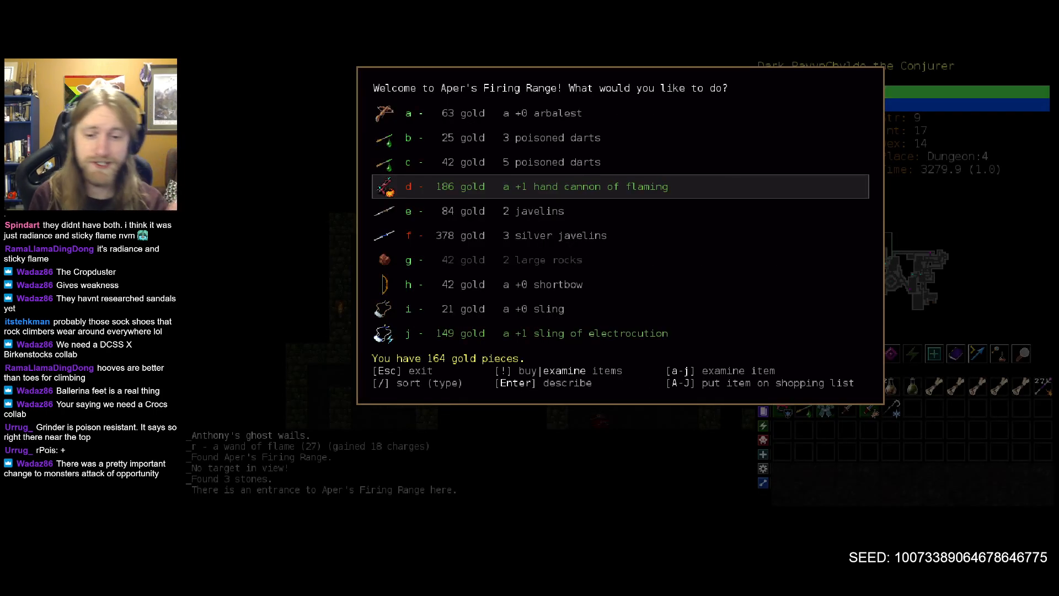
key("Escape")
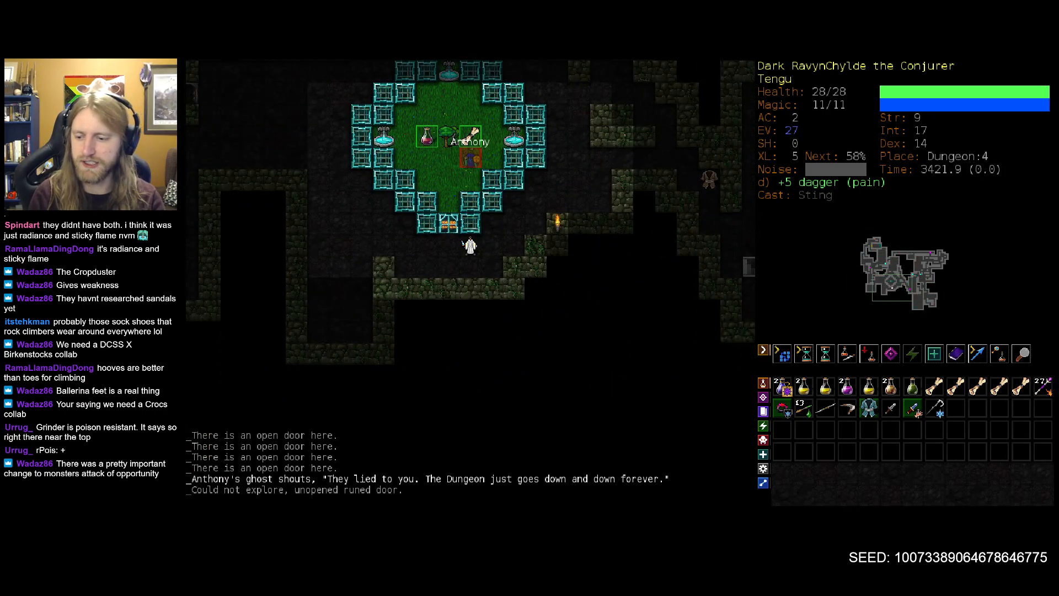
Examine and fight the bombardier beetle on Dungeon:5, then flee from its liquid fire.
key(">")
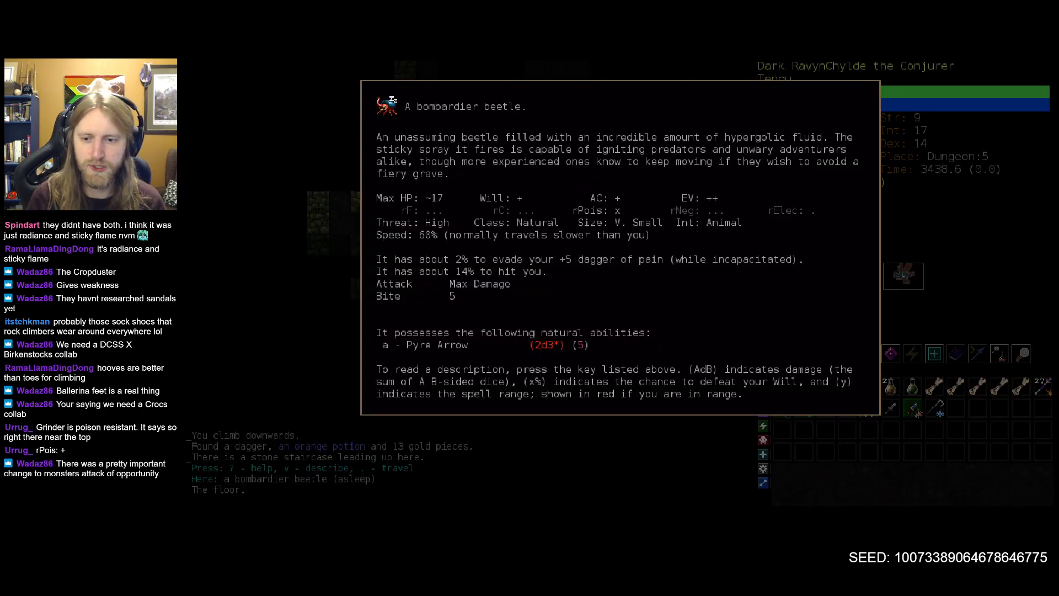
key("Escape")
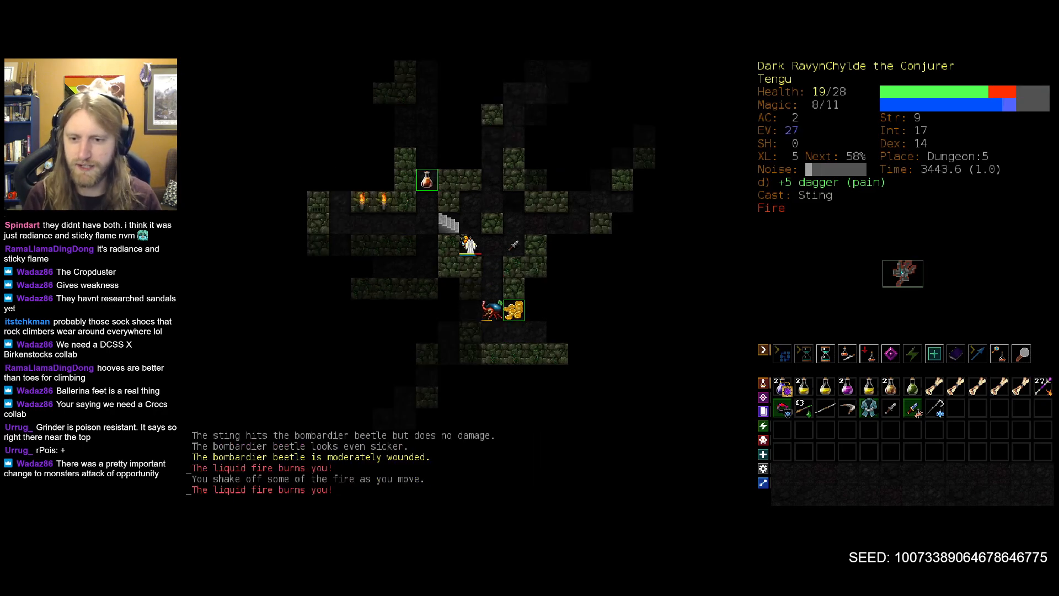
key("Up")
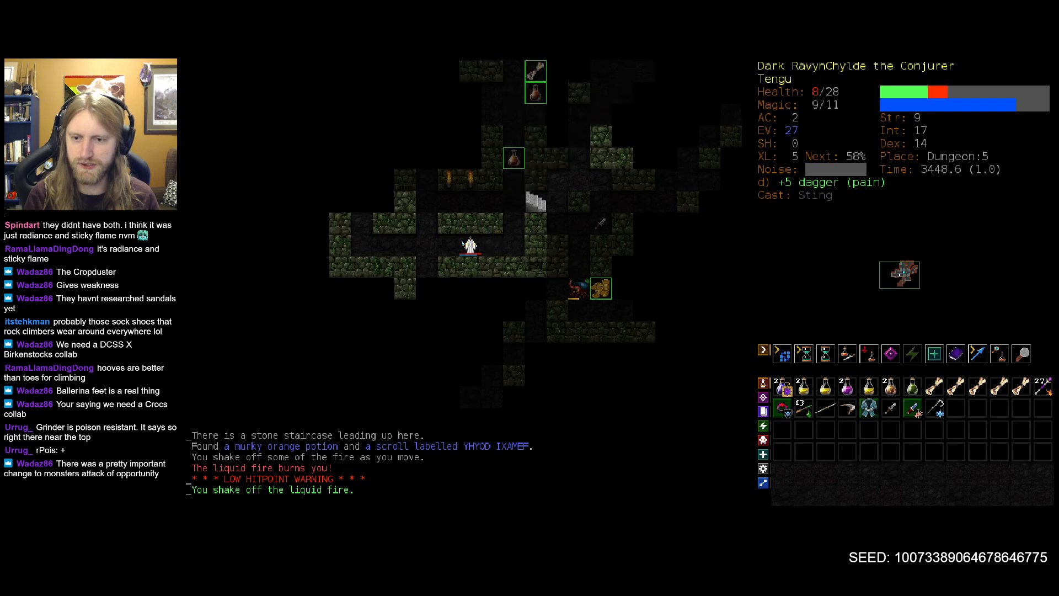
key("Up")
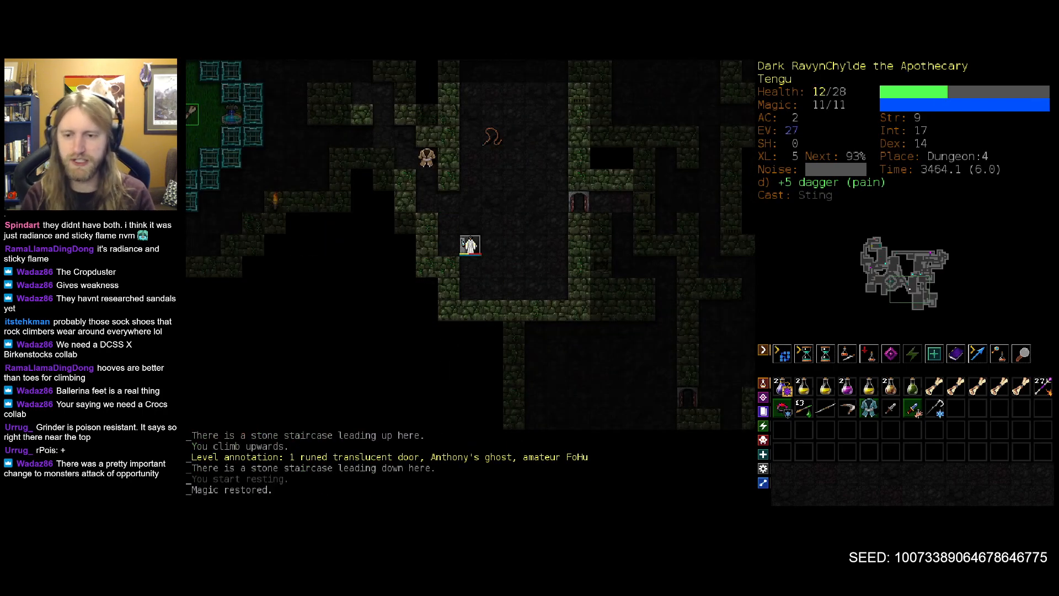
Rest to full health, then take the stairs back to Dungeon:5.
key("5")
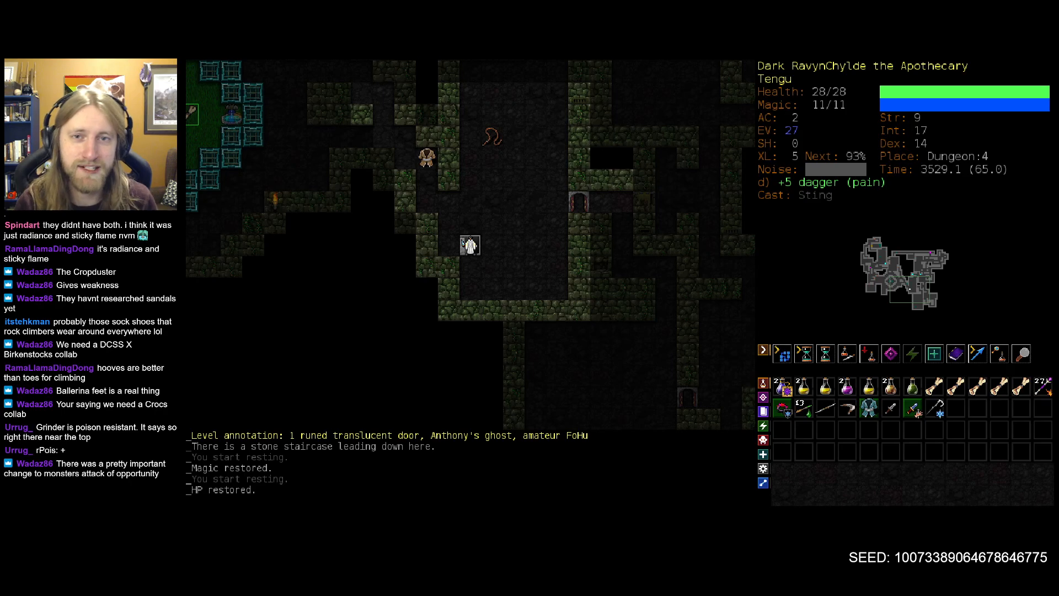
key(">")
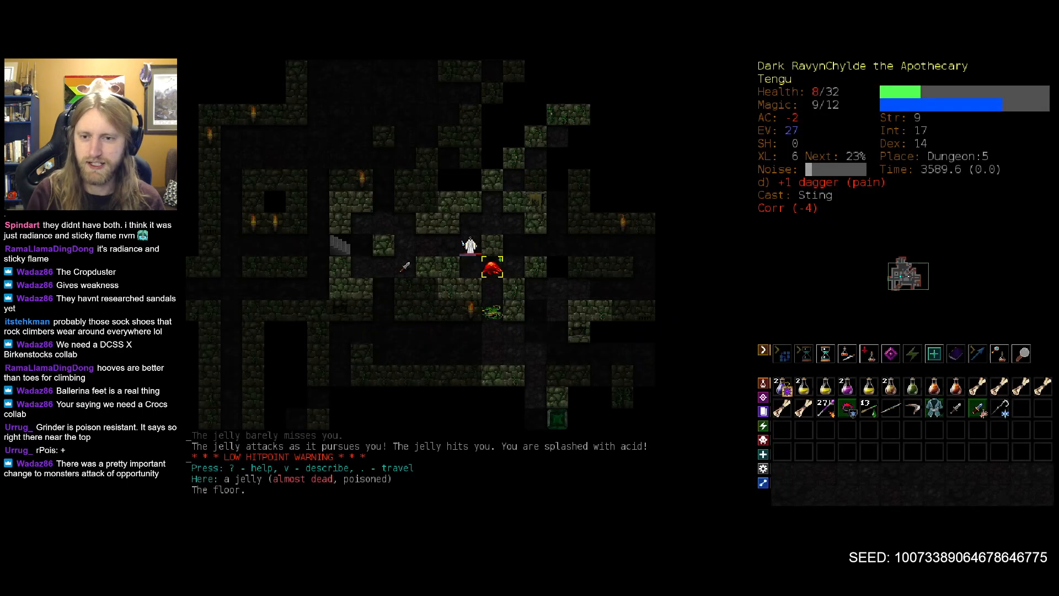
Evoke the wand of flame (r) at the nearly dead jelly.
key("v")
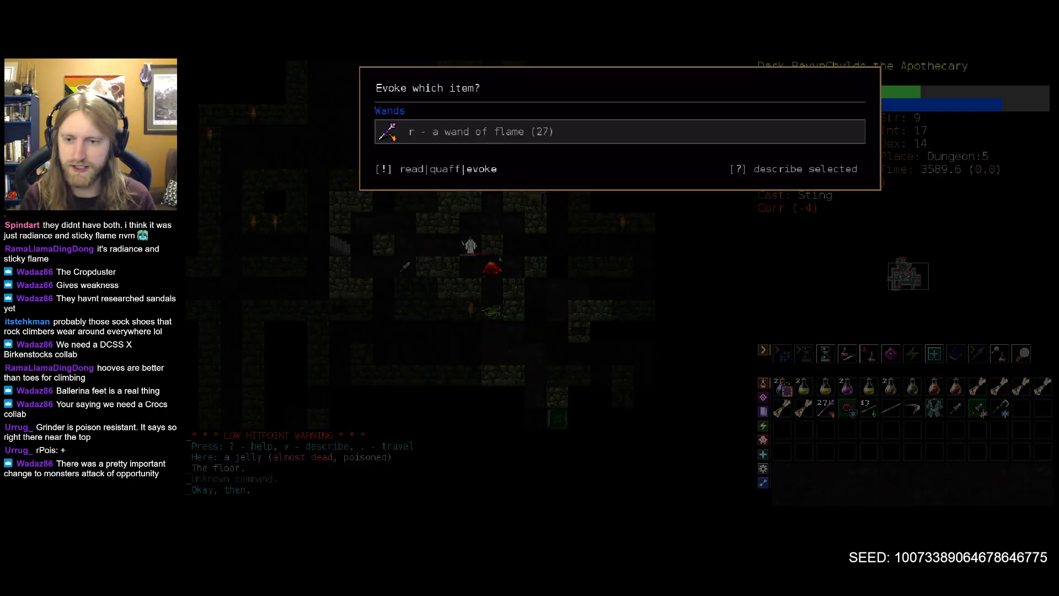
key("r")
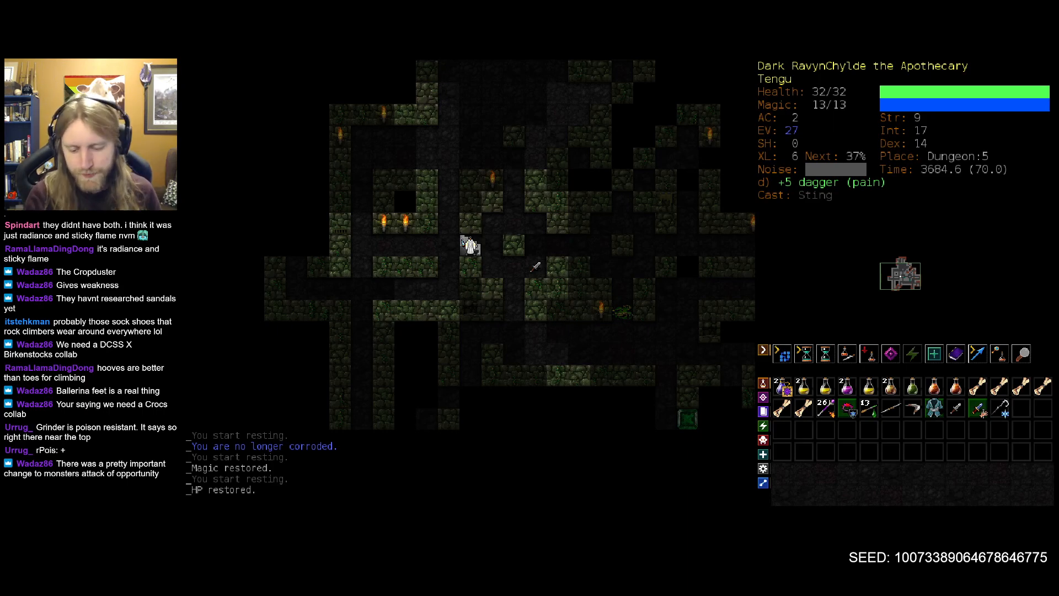
Memorise Olgreb's Toxic Radiance as the fourth spell.
key("M")
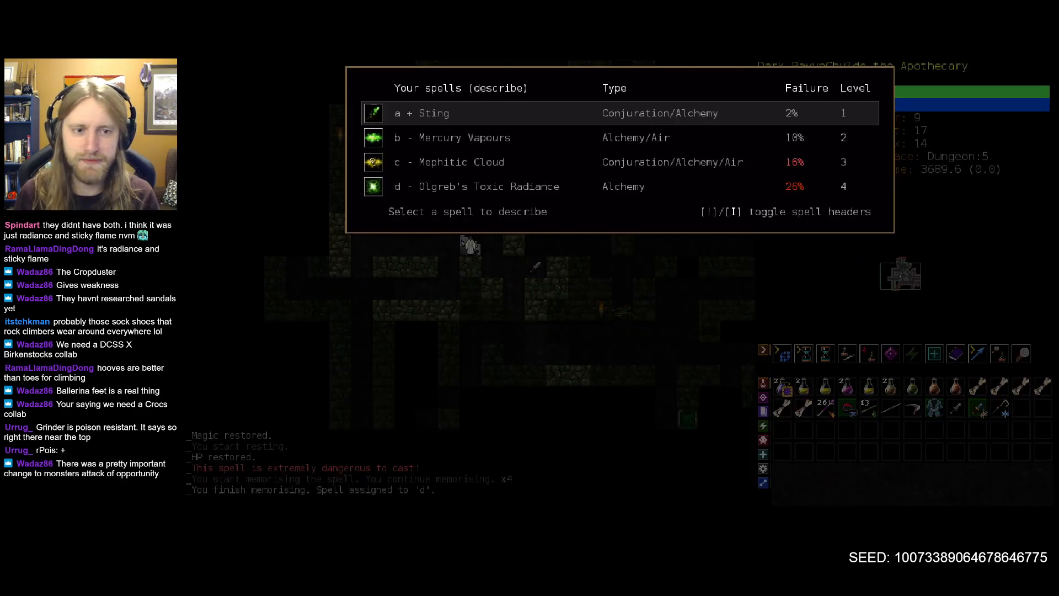
Check the skills screen, then close it to resume exploring.
key("m")
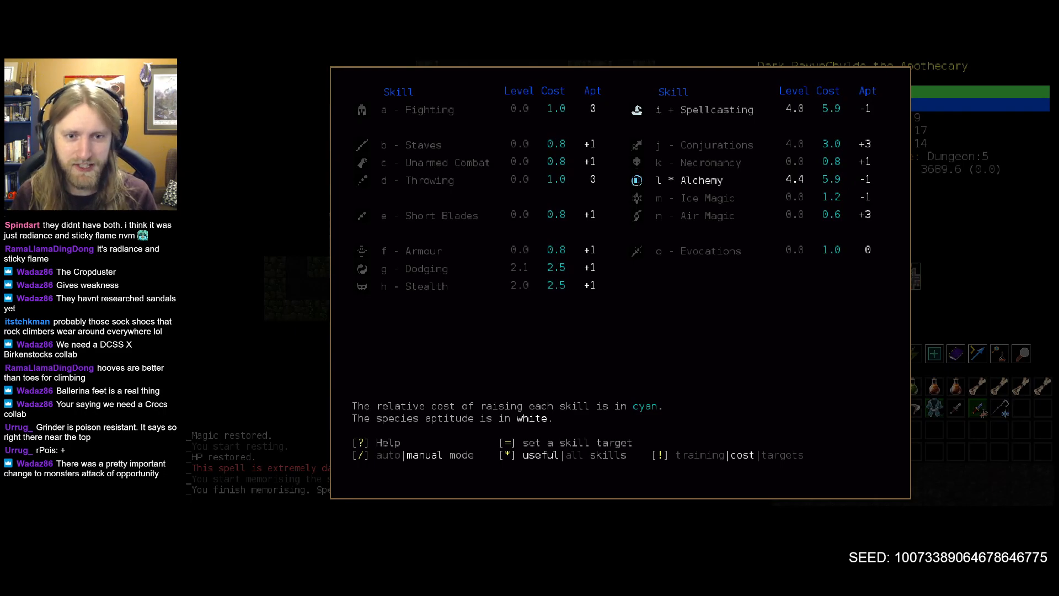
key("Escape")
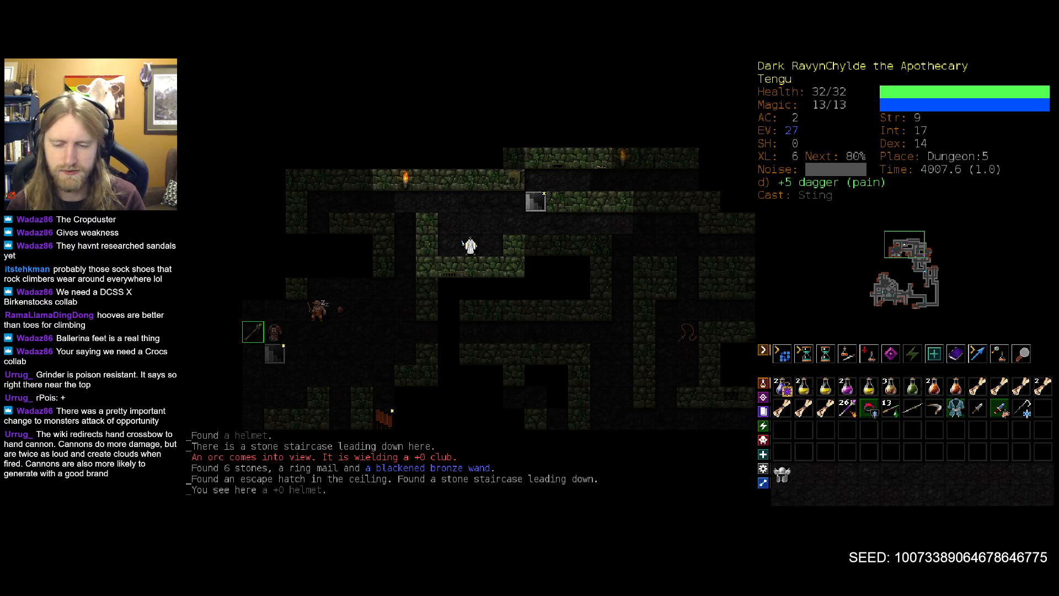
View the Tengu's innate abilities and mutations, then close the list.
key("A")
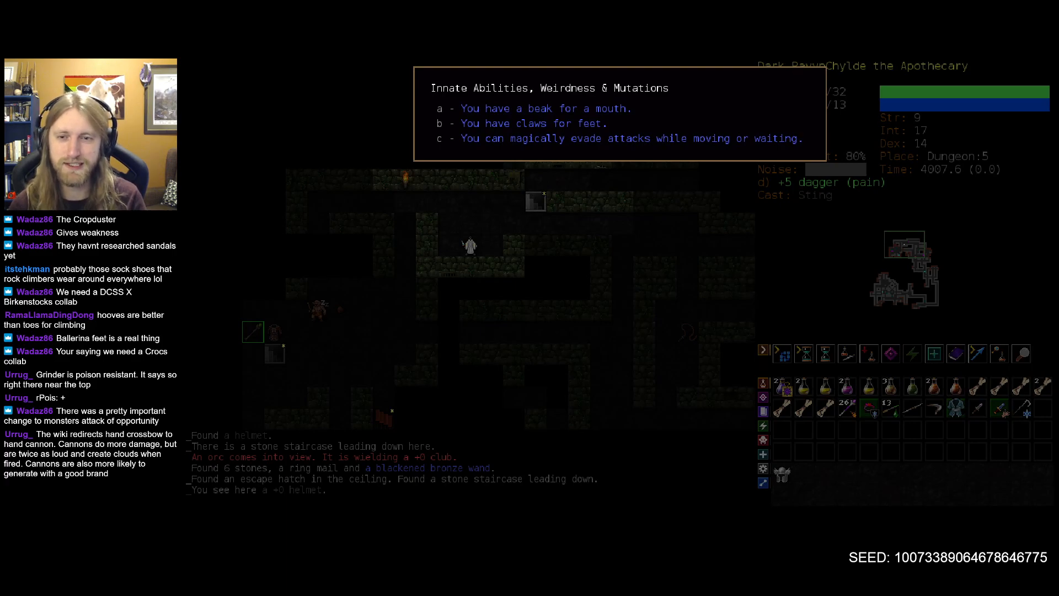
key("escape")
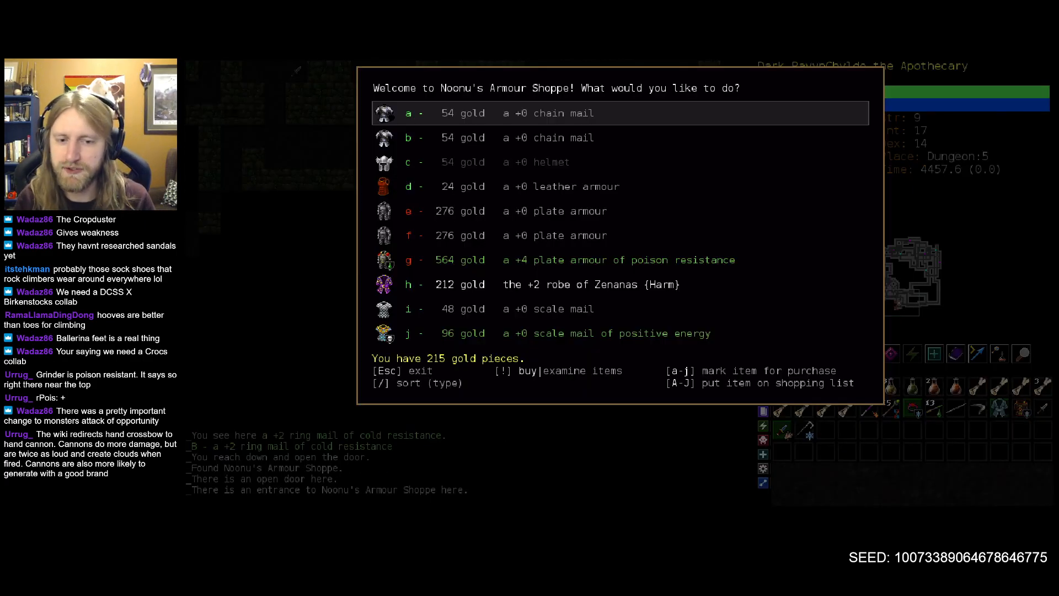
Leave Noonu's shop unbought, auto-explore Dungeon:5, and travel down to Dungeon:6.
key("Escape")
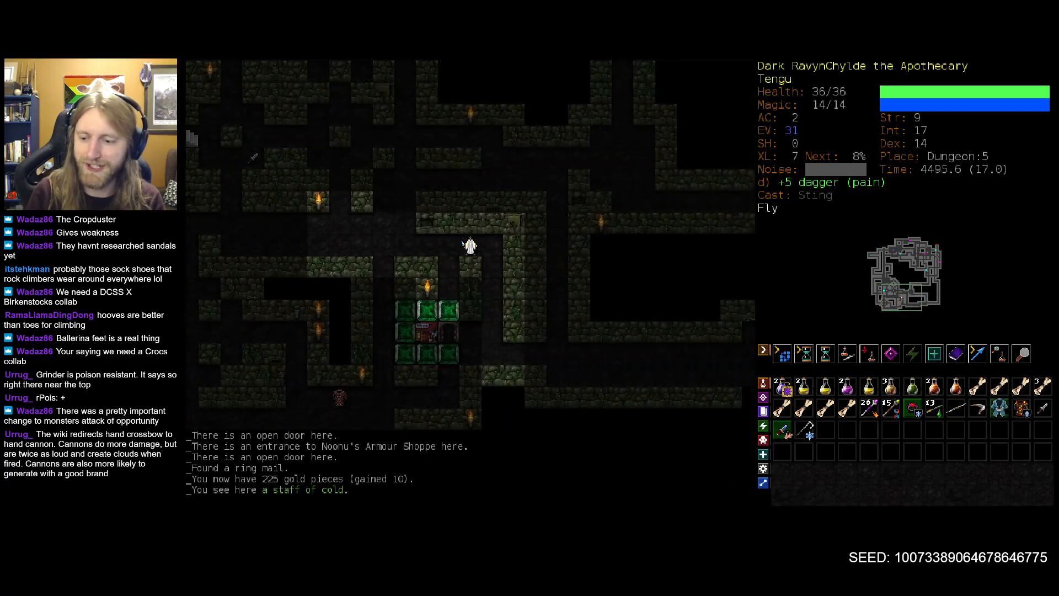
key("o")
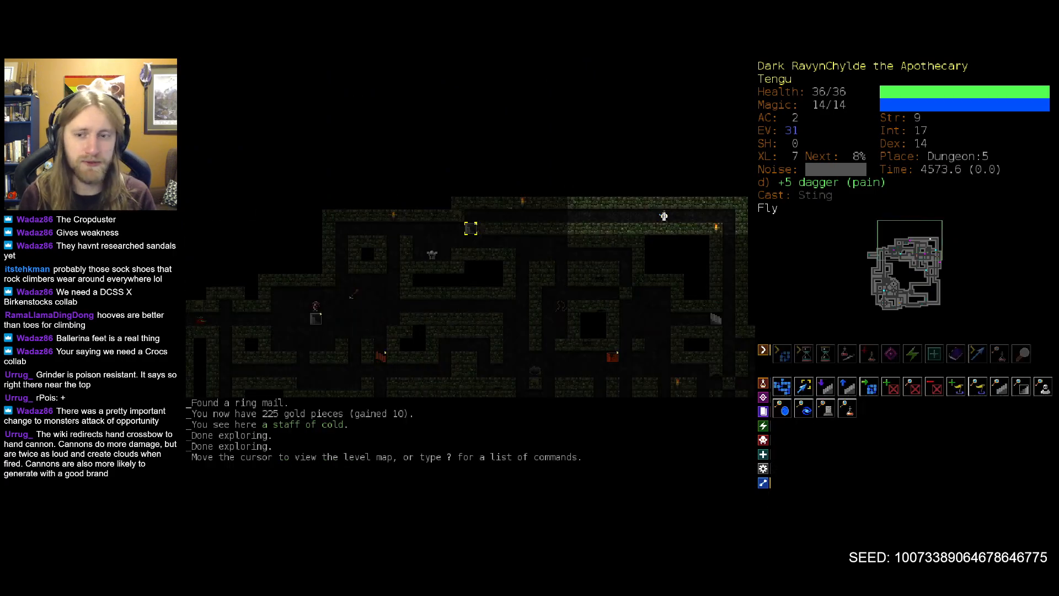
key(">")
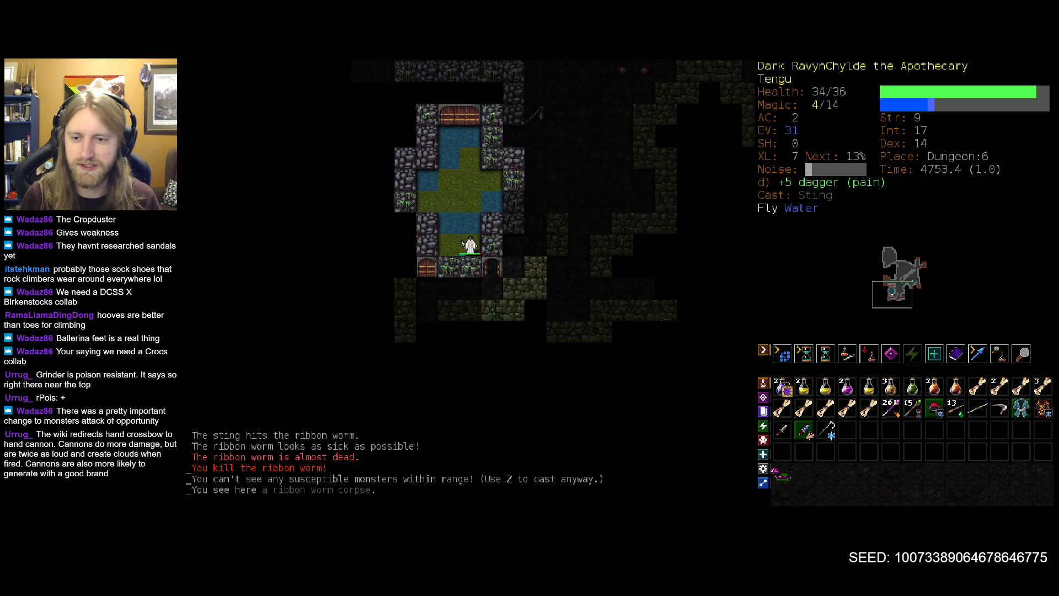
Continue toward the Sewer portal and enter it.
key("5")
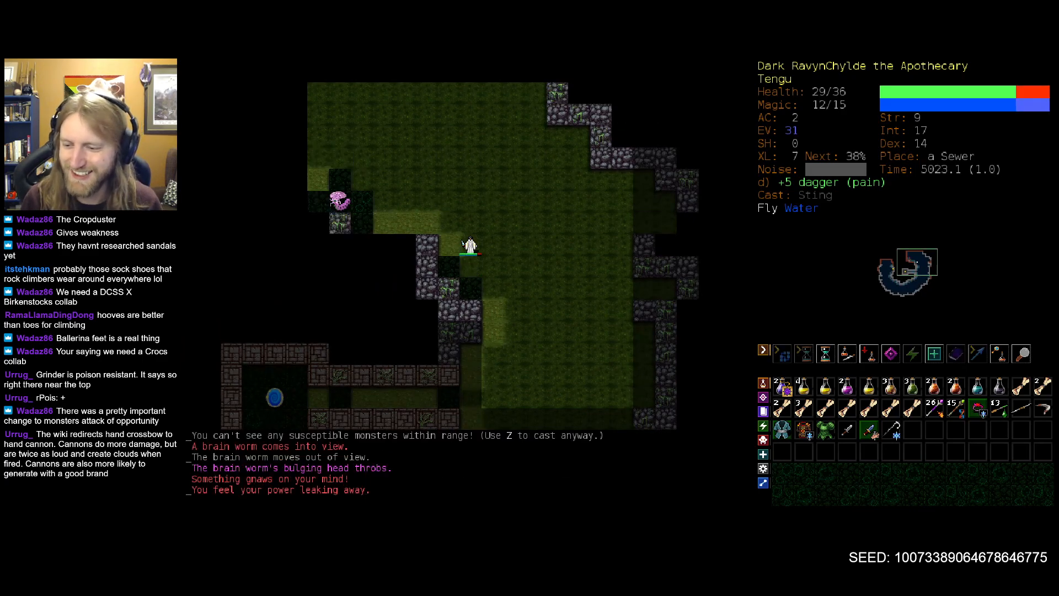
Examine the brain worm for its threat, HP and Brain Bite attack.
left_click(341, 199)
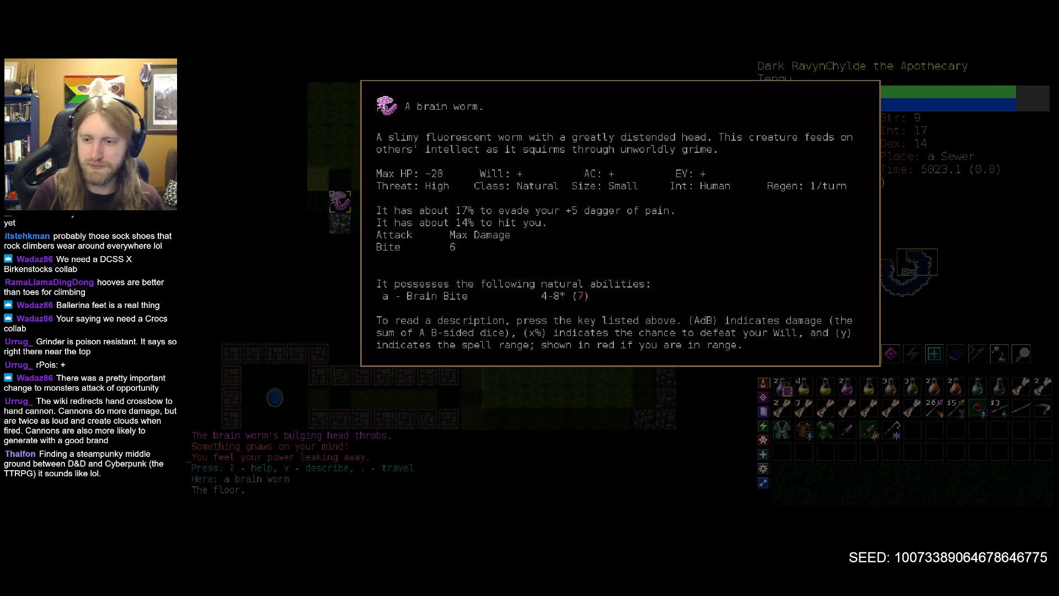
key("a")
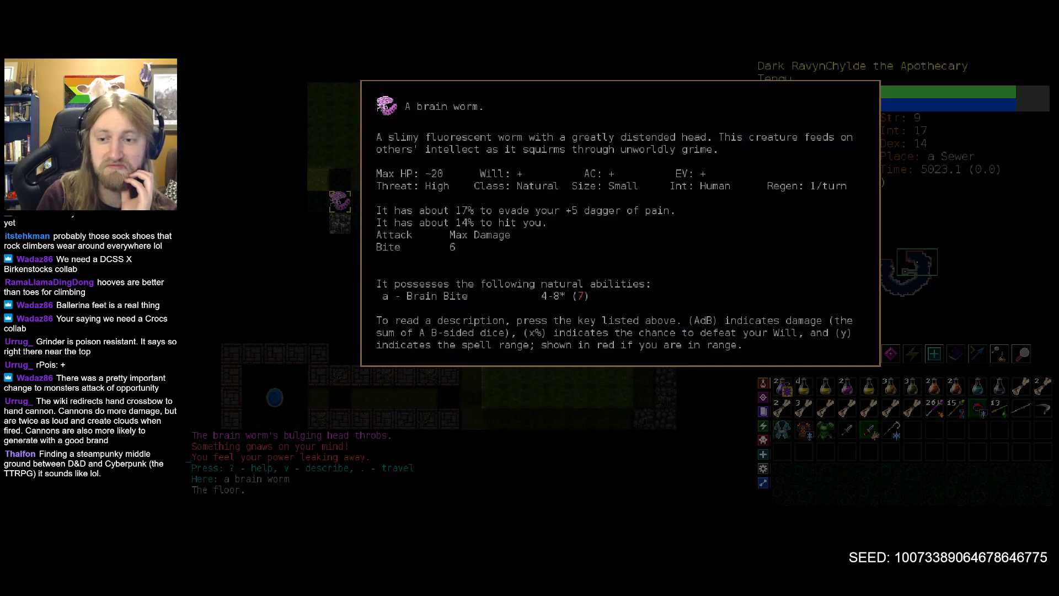
Close the brain worm description and rest to recover health and magic.
key("escape")
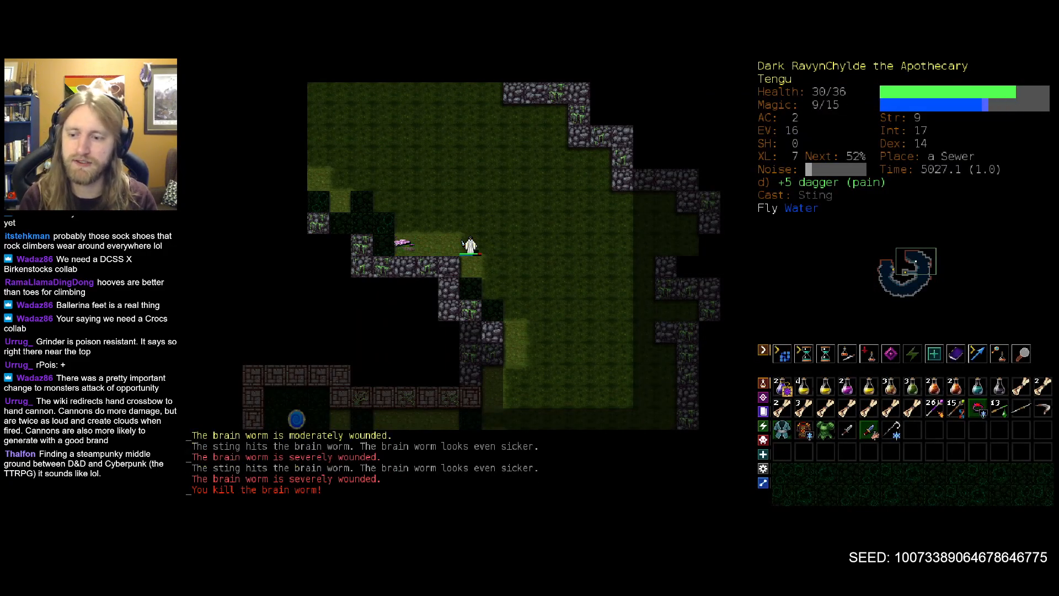
key("5")
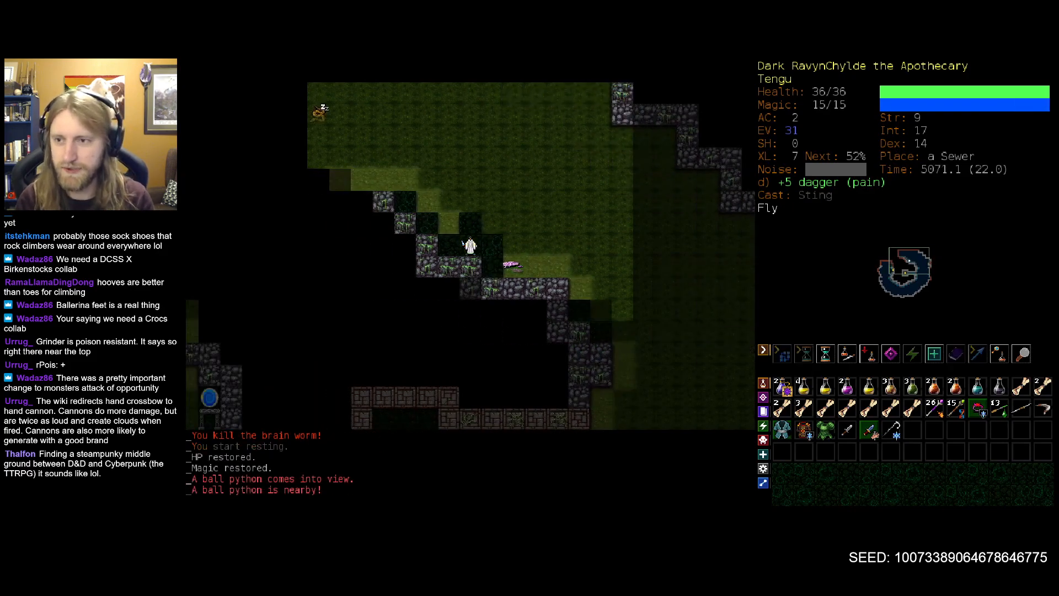